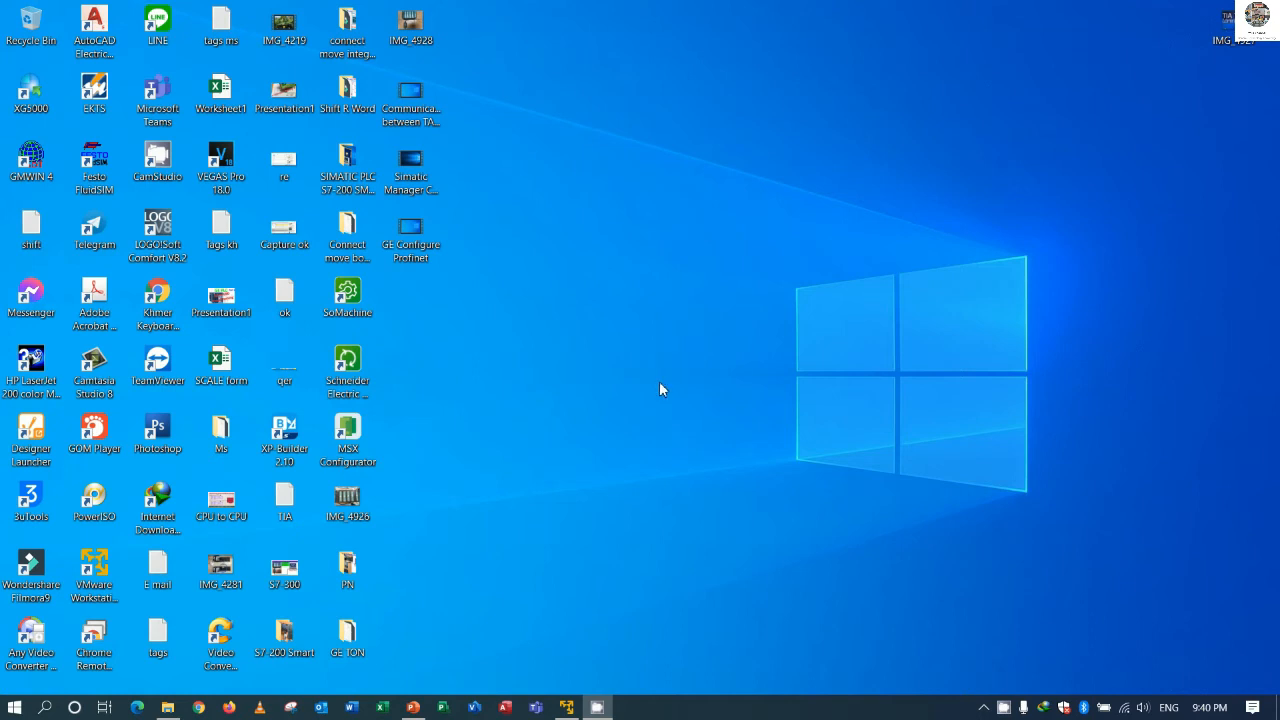
mouse_move(652, 400)
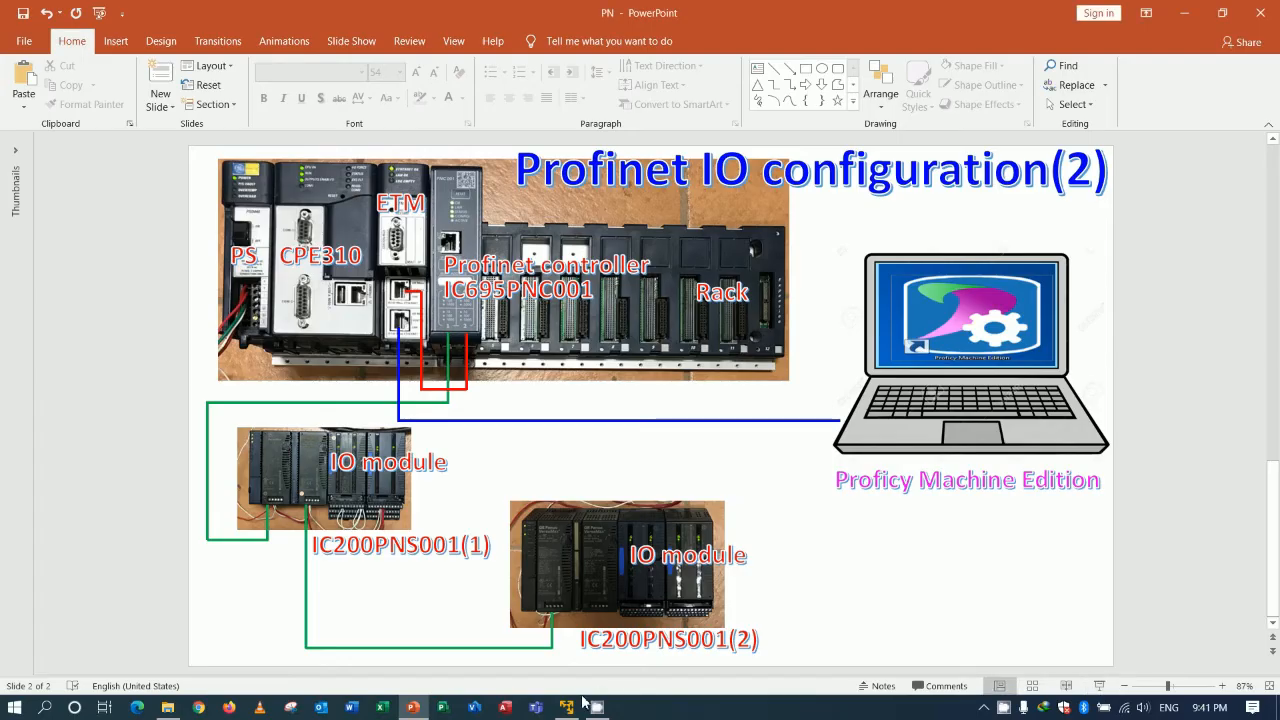
Expand the PNC001 controller and inspect the versamax-pns device (192.168.0.2) and its modules.
left_click(567, 700)
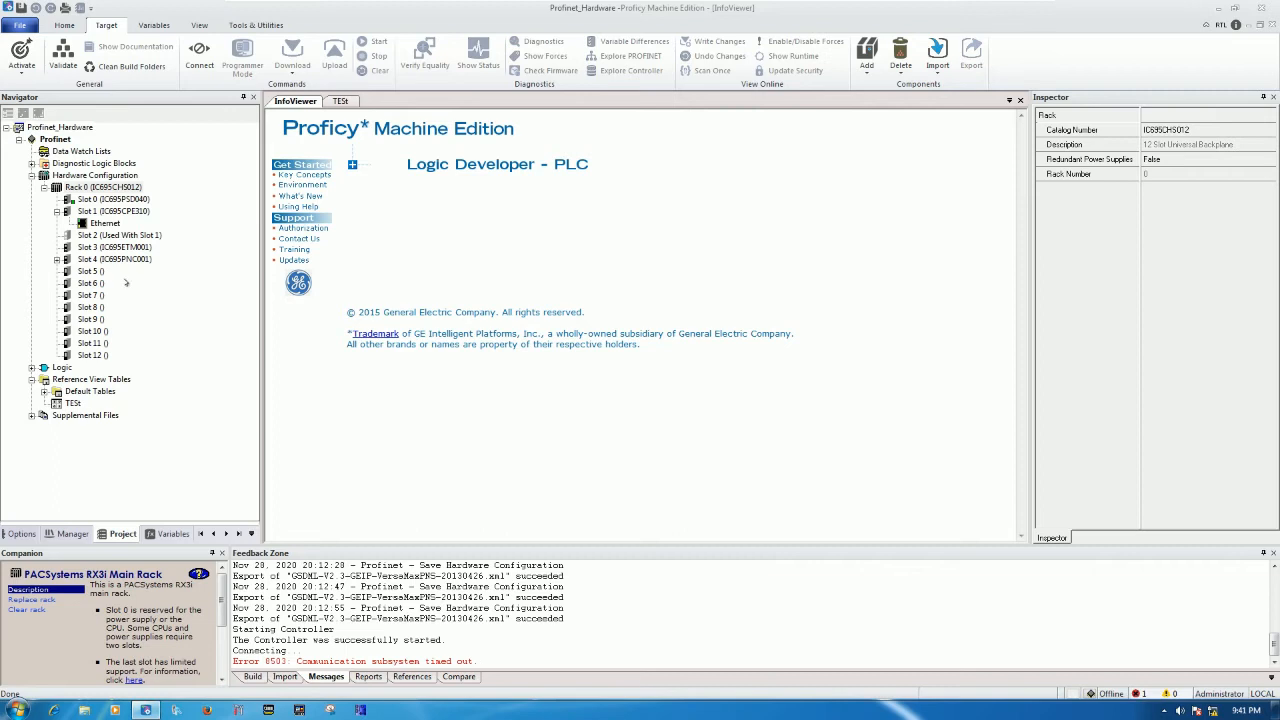
mouse_move(125, 283)
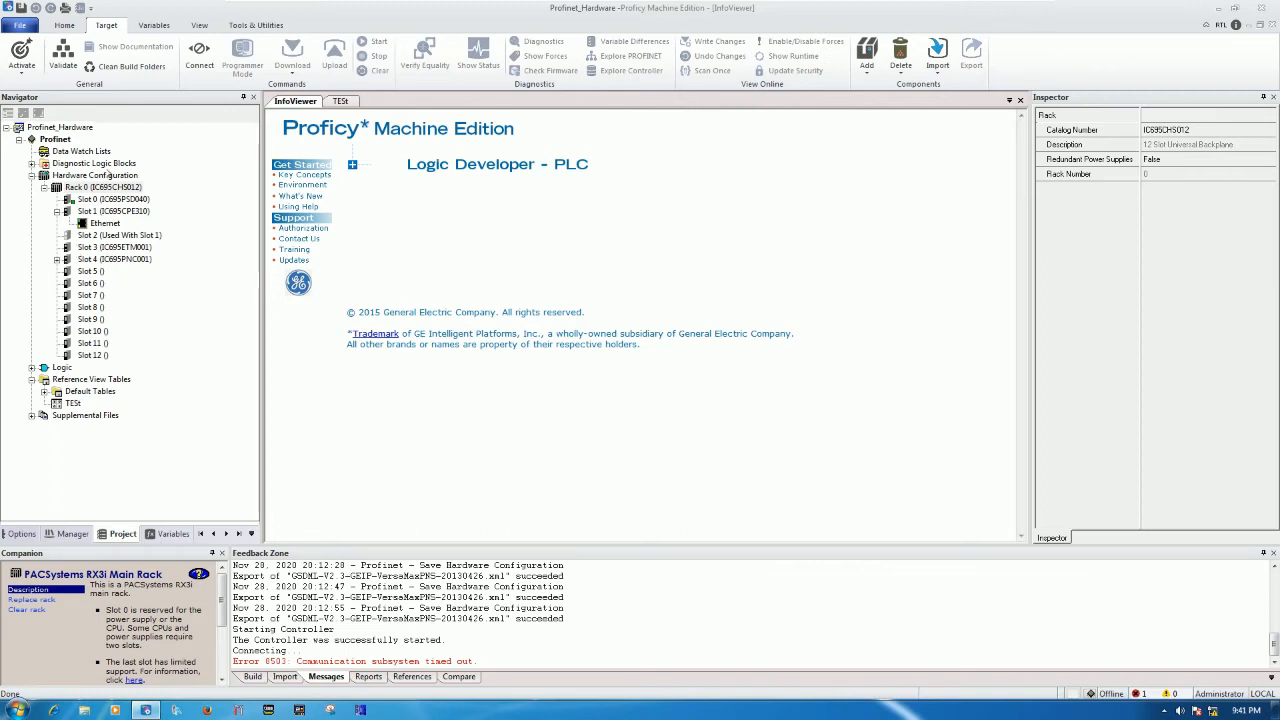
left_click(114, 259)
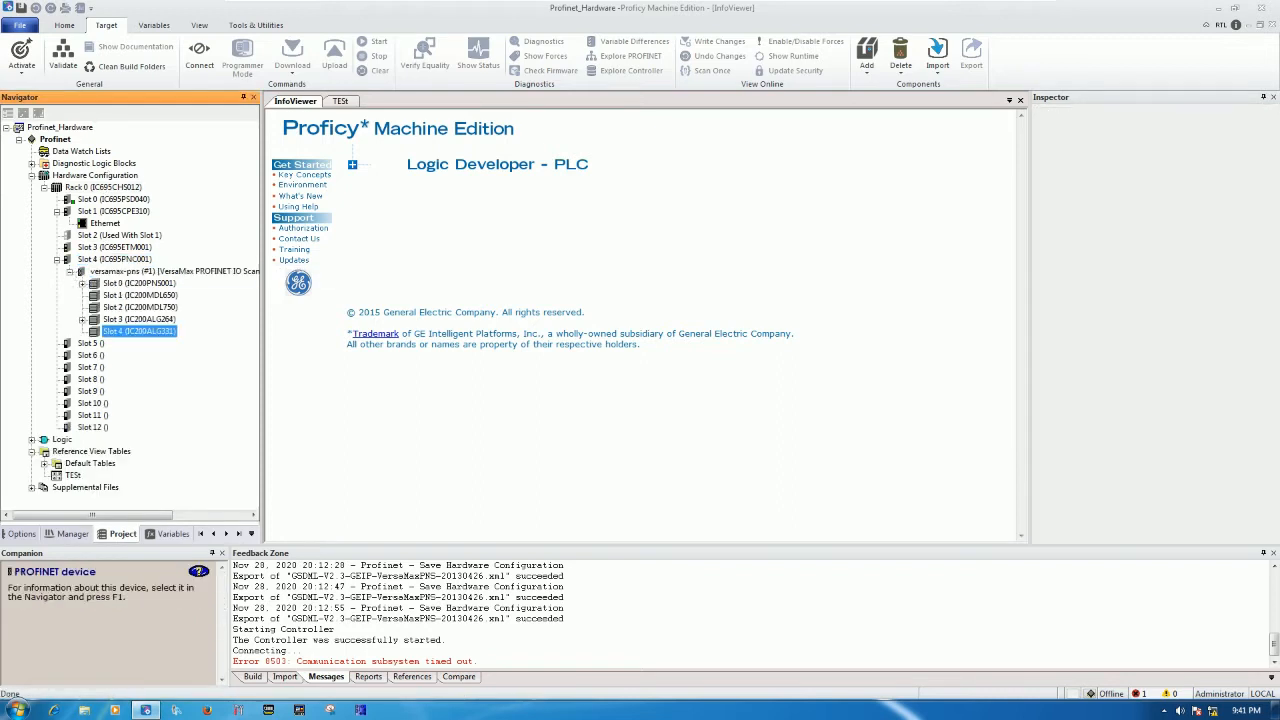
left_click(138, 330)
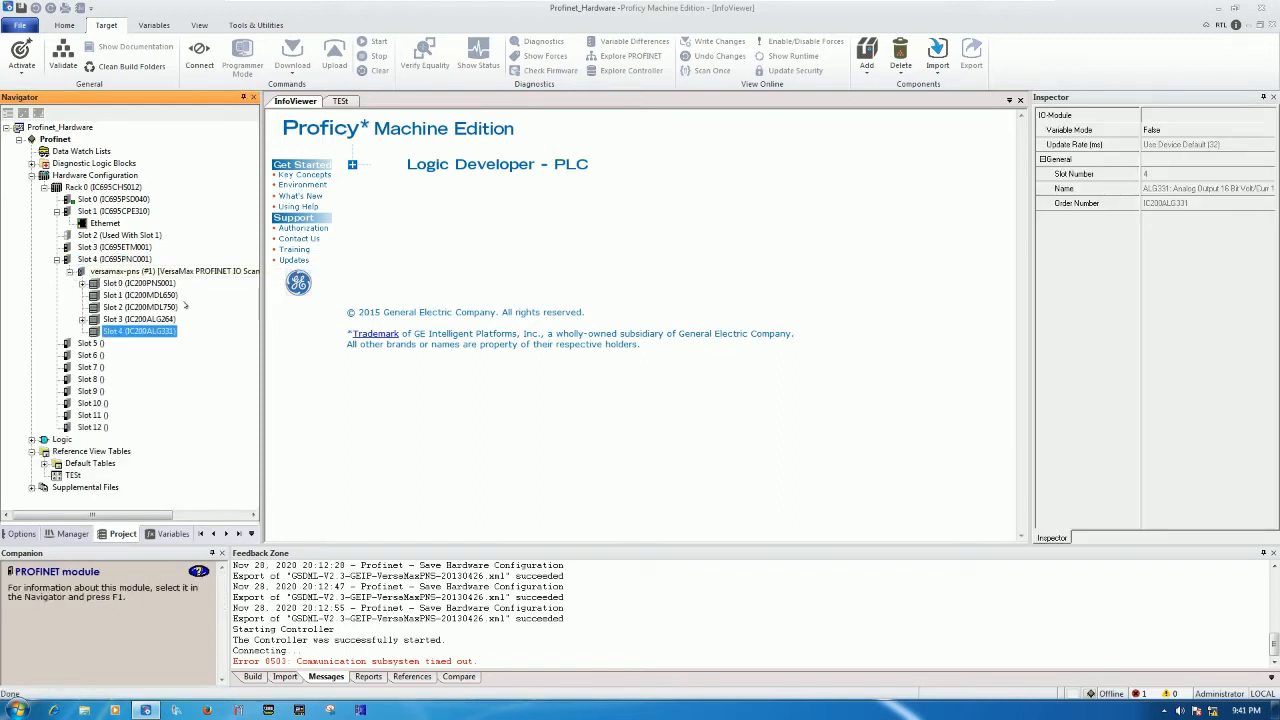
left_click(150, 271)
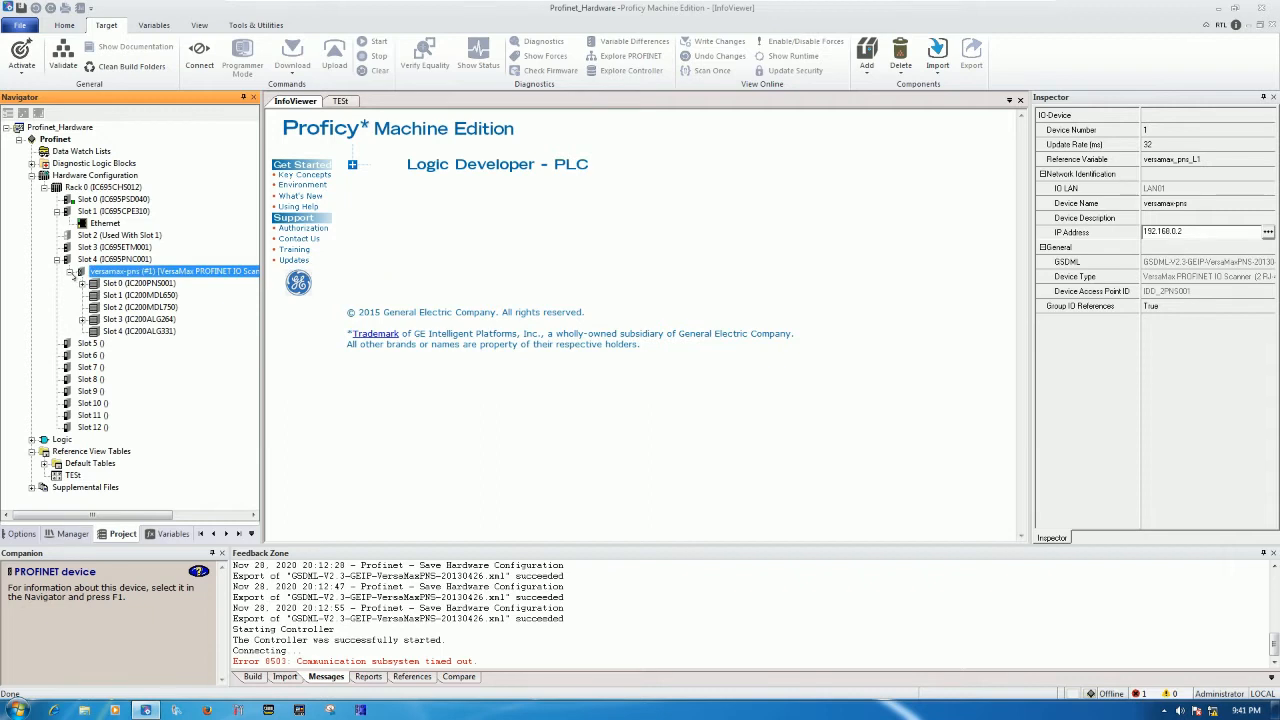
left_click(113, 259)
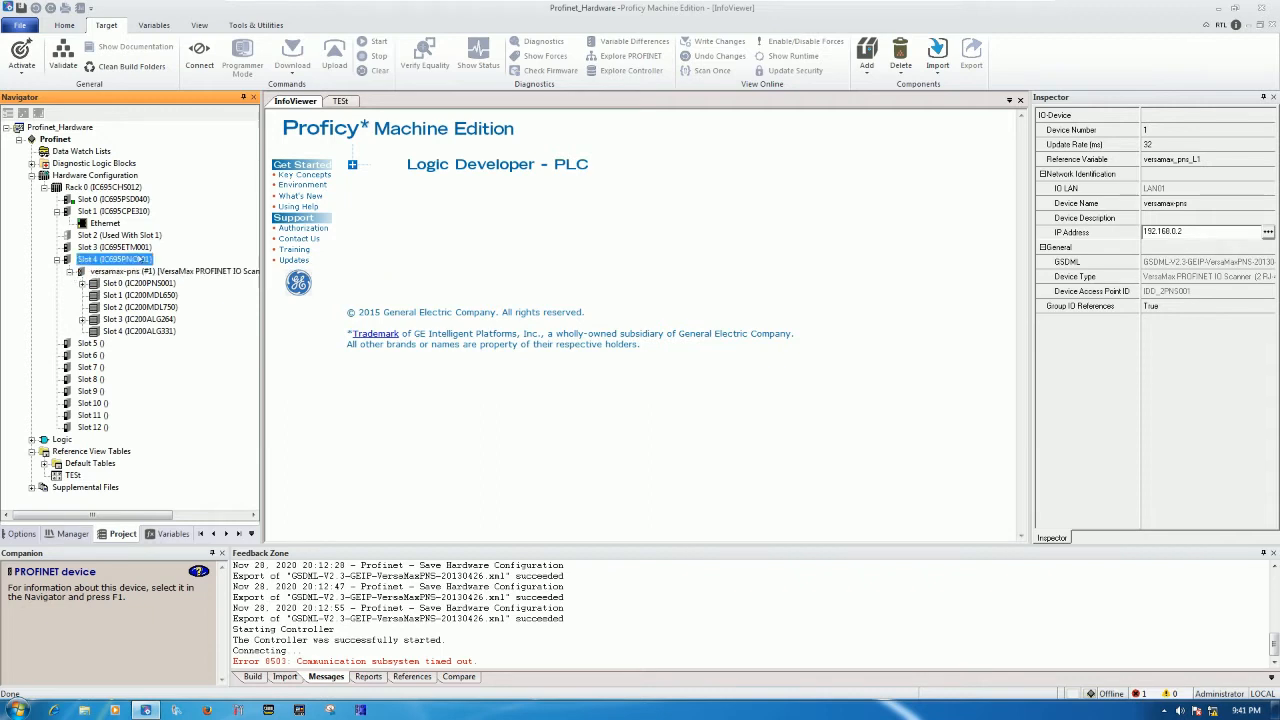
Add a VersaMax PROFINET IO Scanner (2 RJ-45 Copper) as a new IO device under PNC001.
right_click(100, 259)
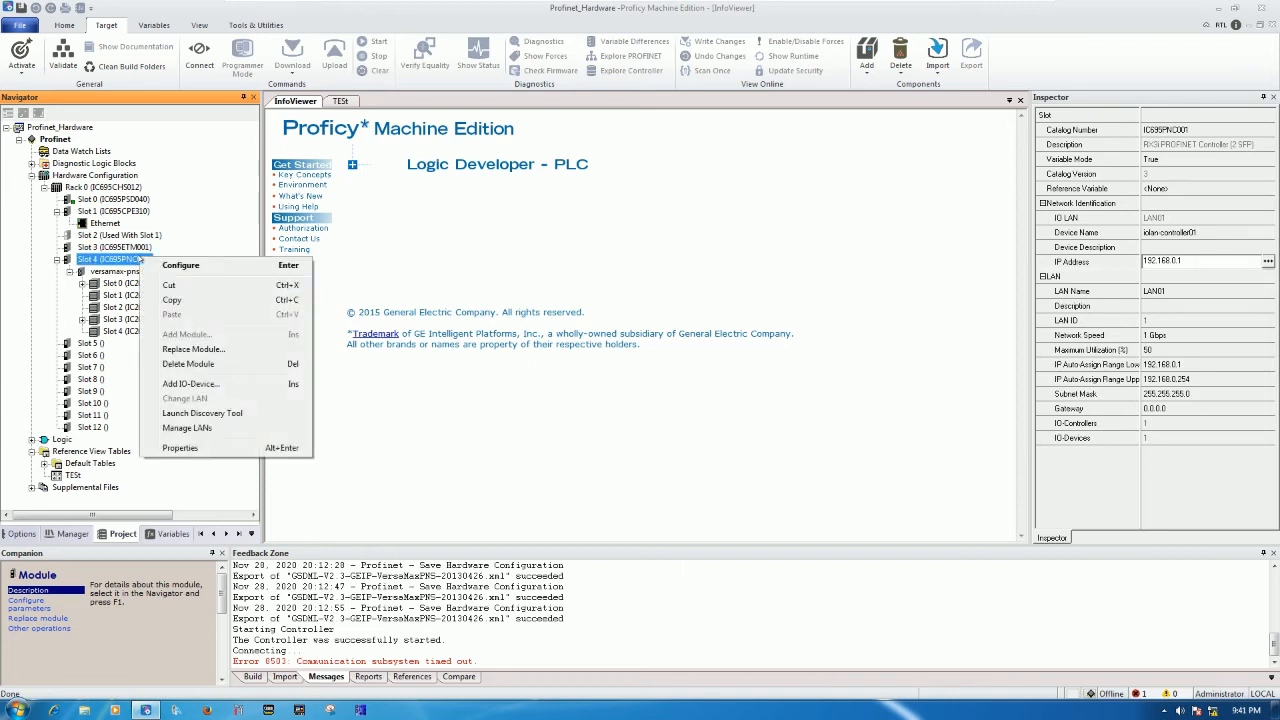
mouse_move(189, 384)
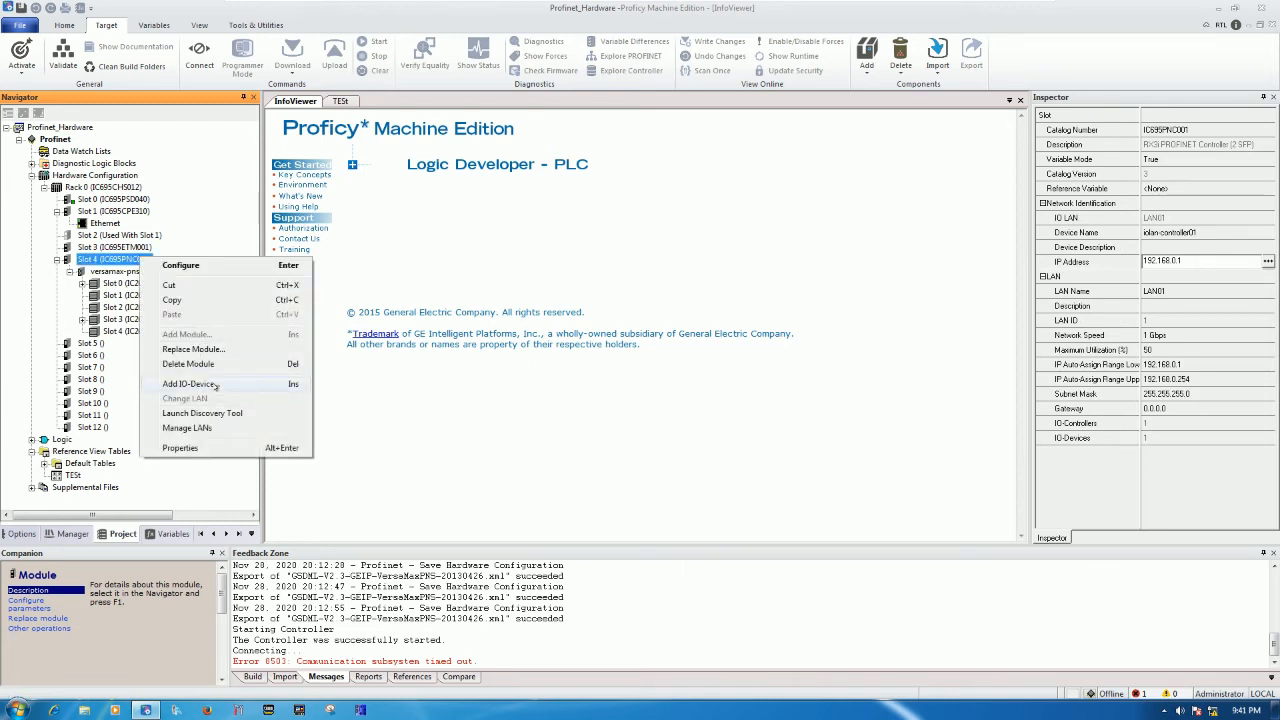
left_click(186, 384)
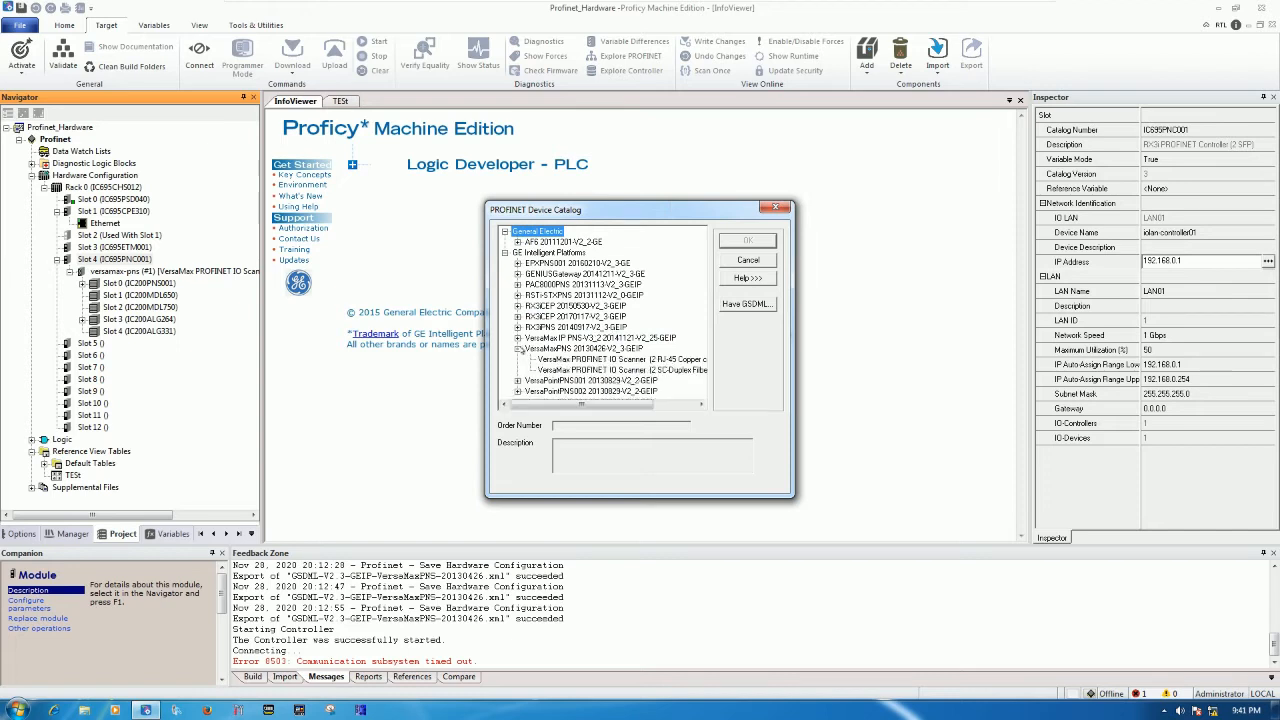
left_click(635, 369)
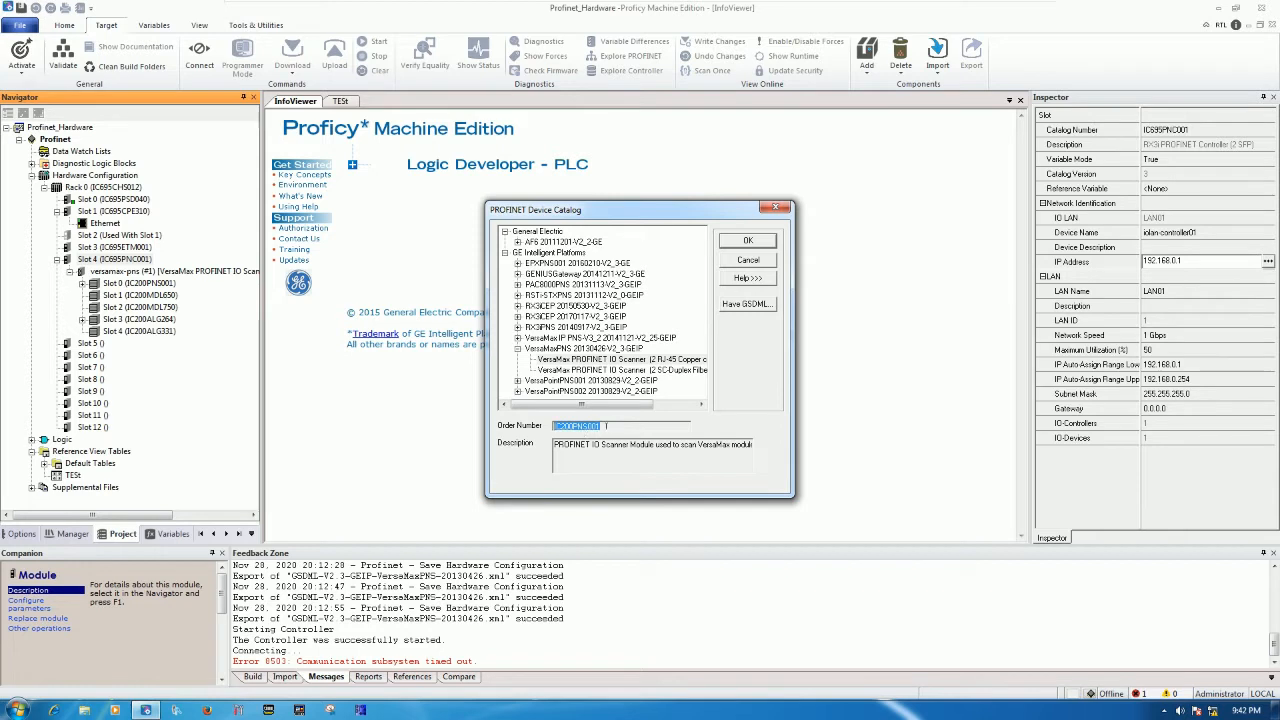
left_click(635, 359)
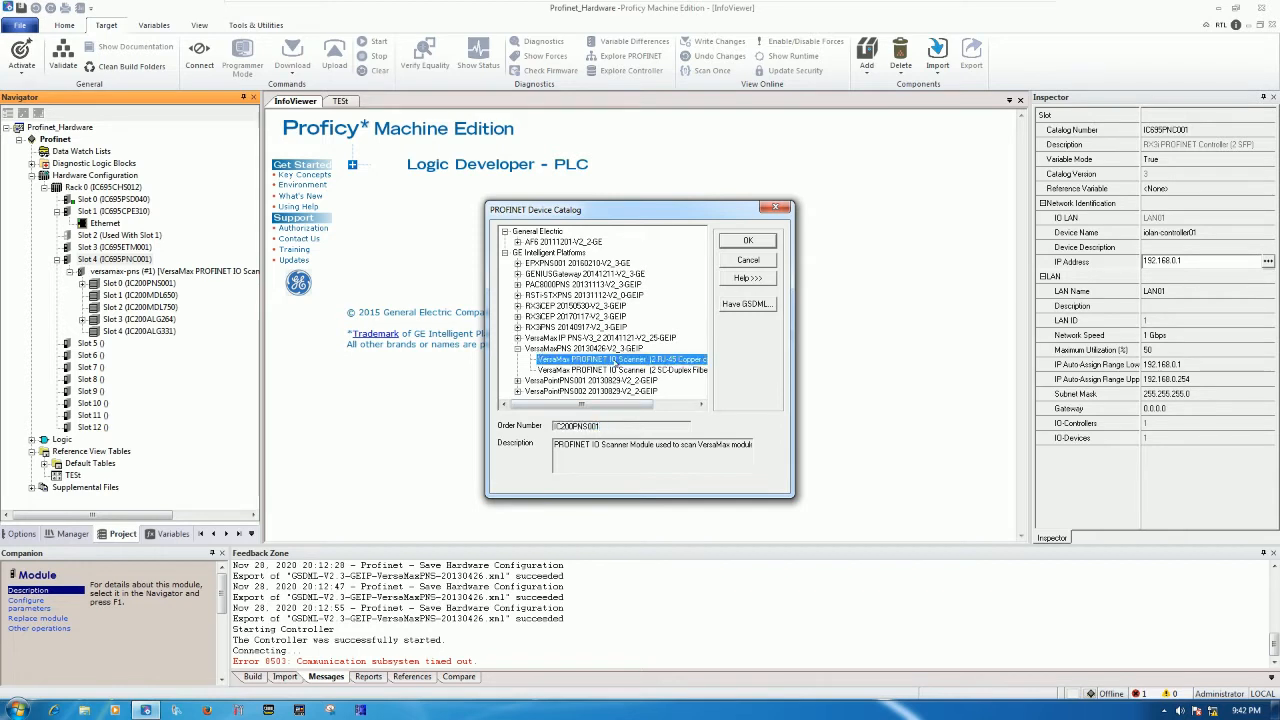
left_click(747, 240)
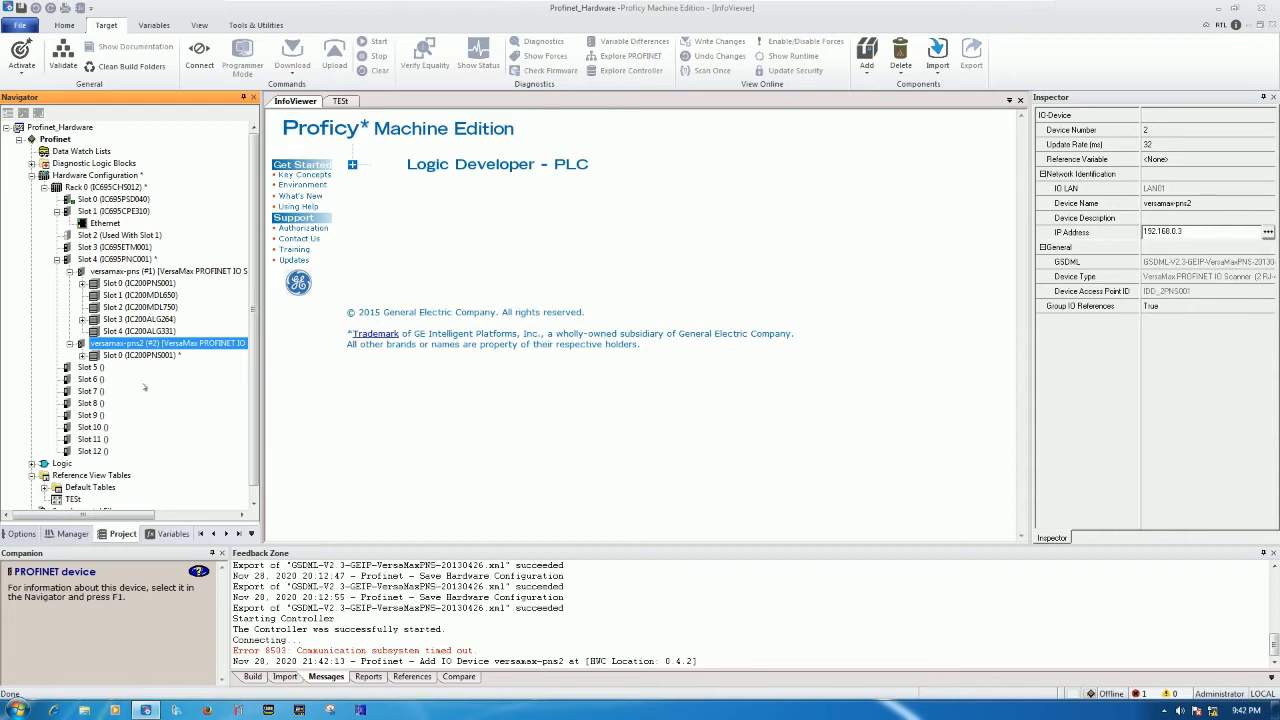
mouse_move(140, 343)
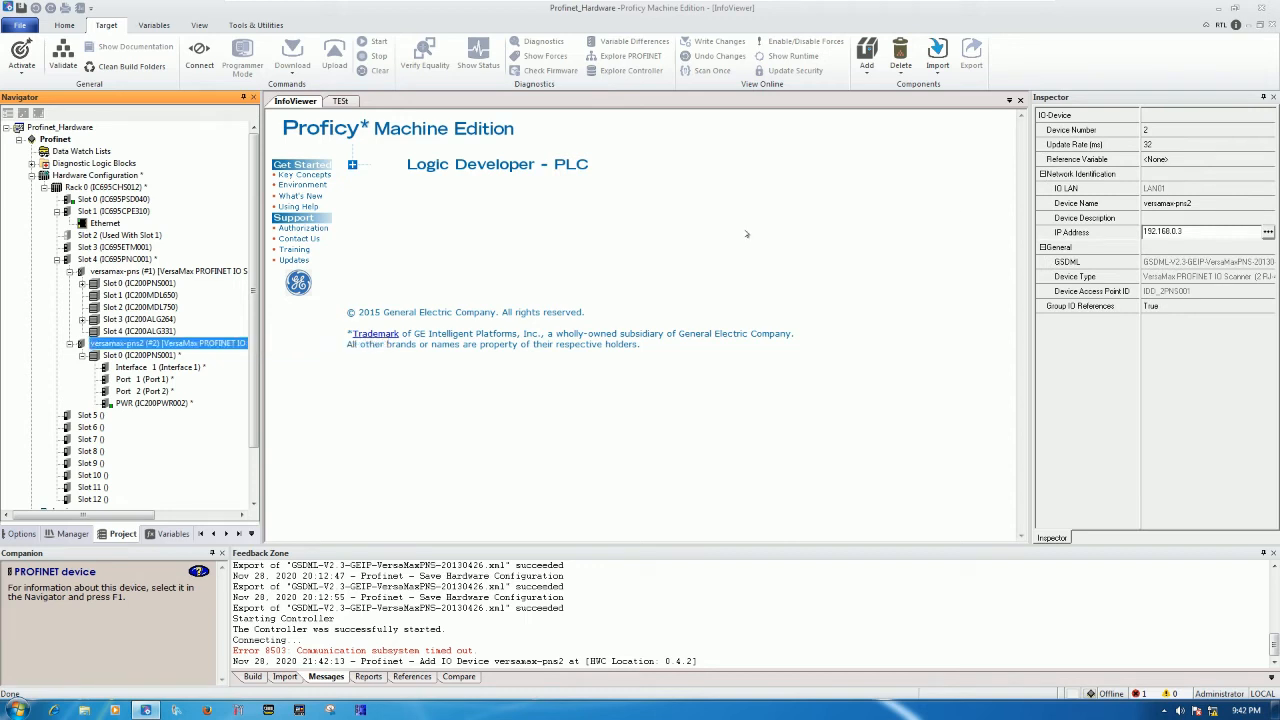
mouse_move(400, 291)
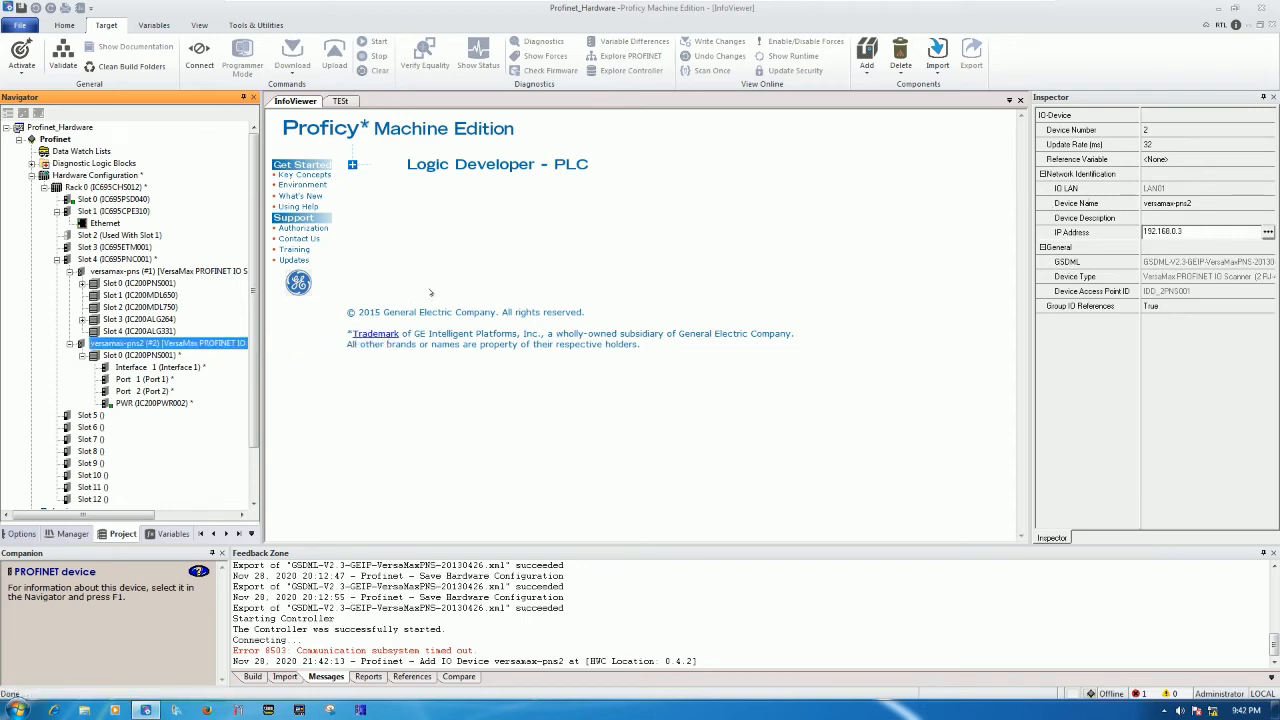
Set Variable Mode to True on versamax-pns2's IC200PNS001, accepting the reference-address removal warning.
left_click(120, 355)
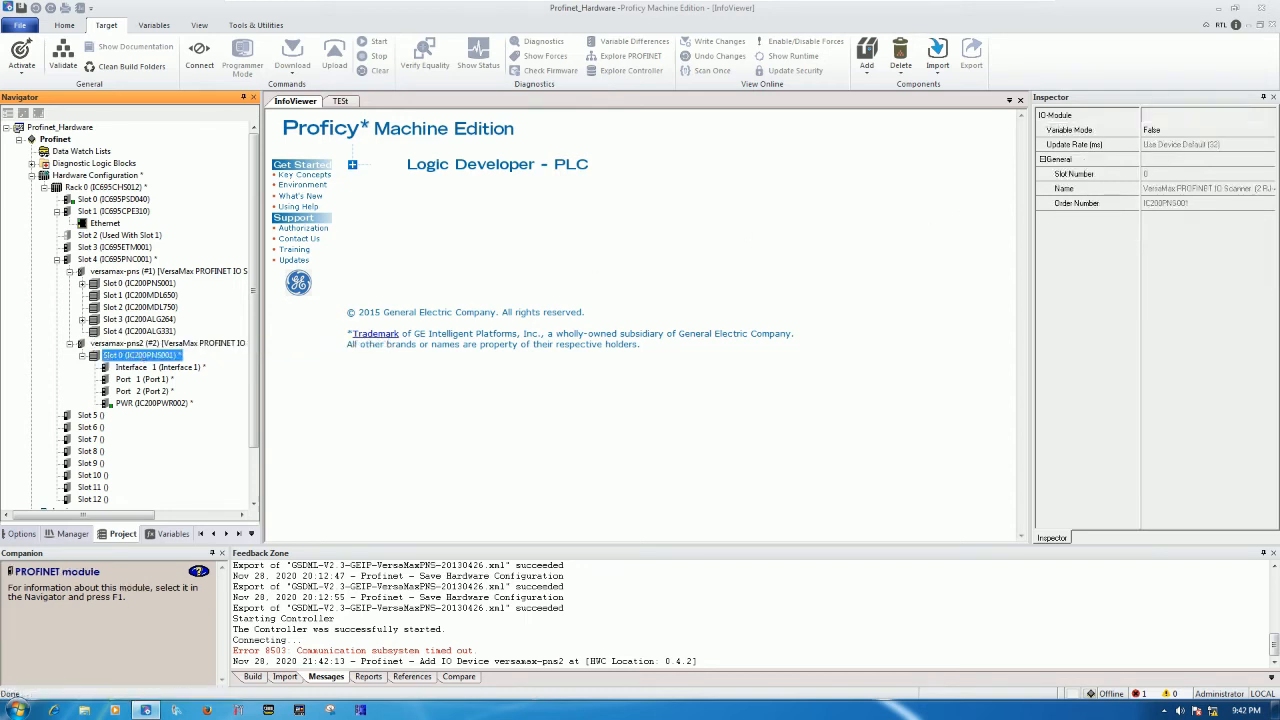
left_click(1269, 128)
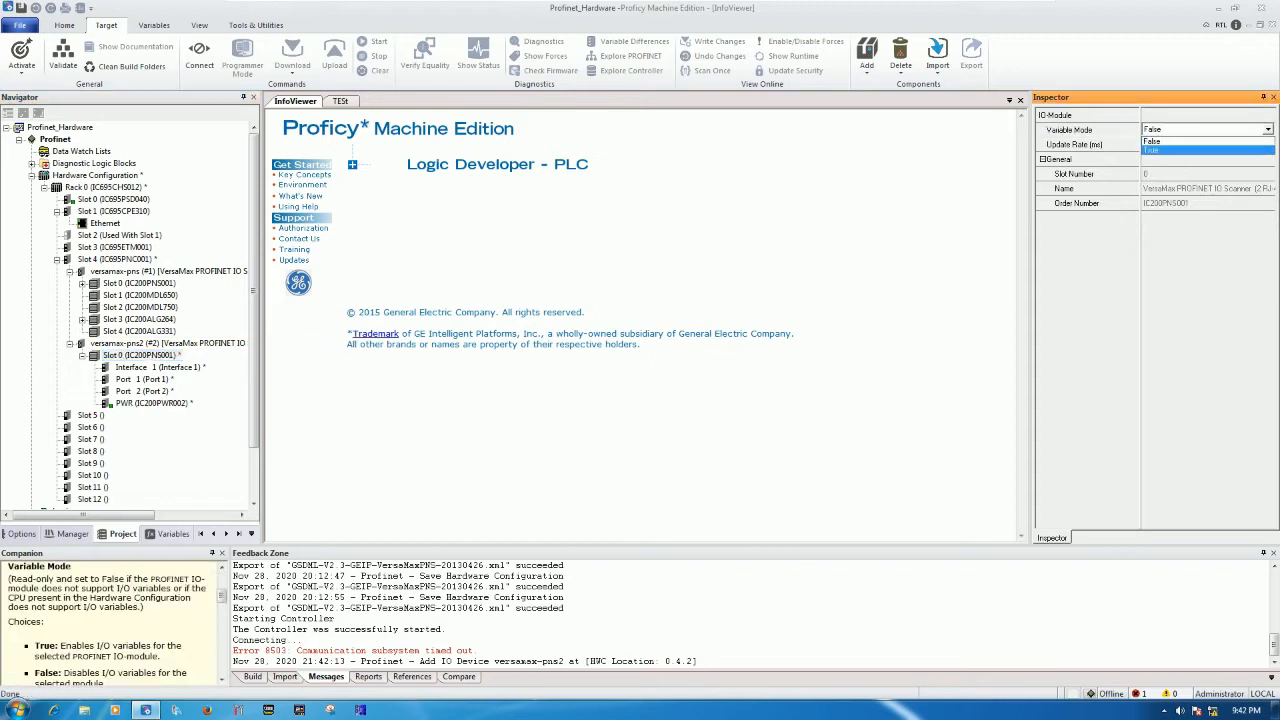
left_click(1200, 149)
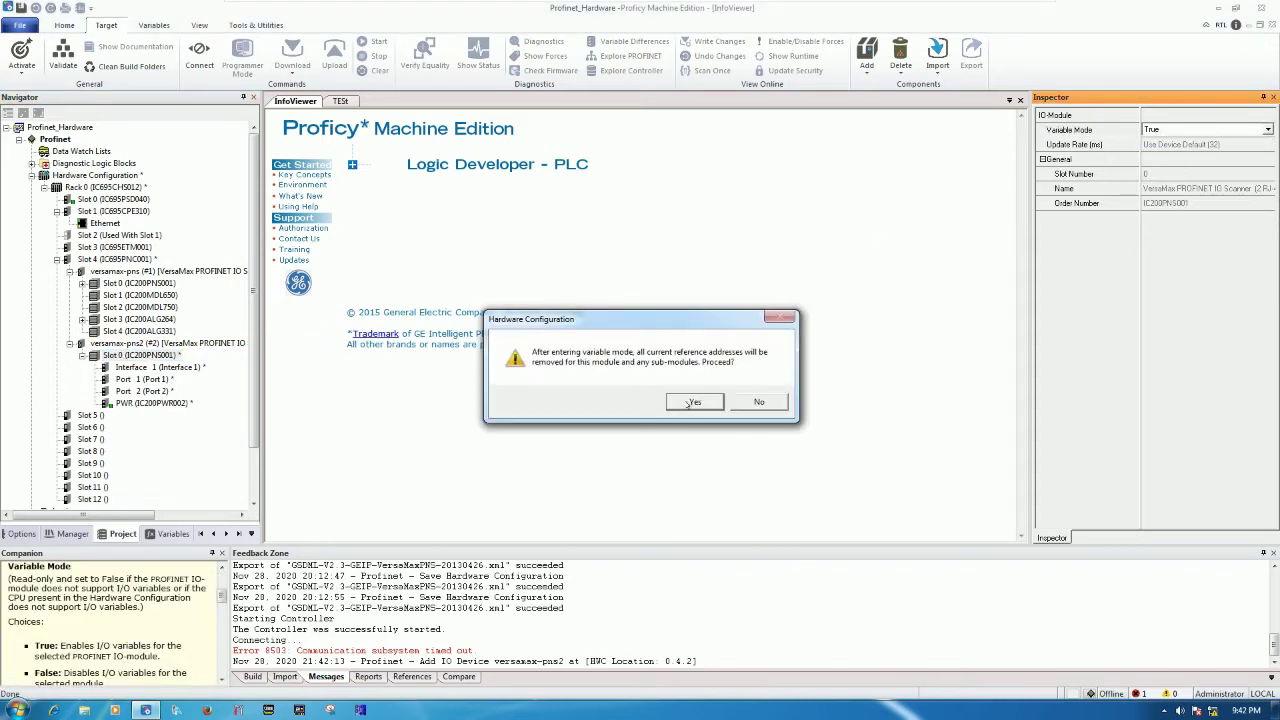
left_click(694, 401)
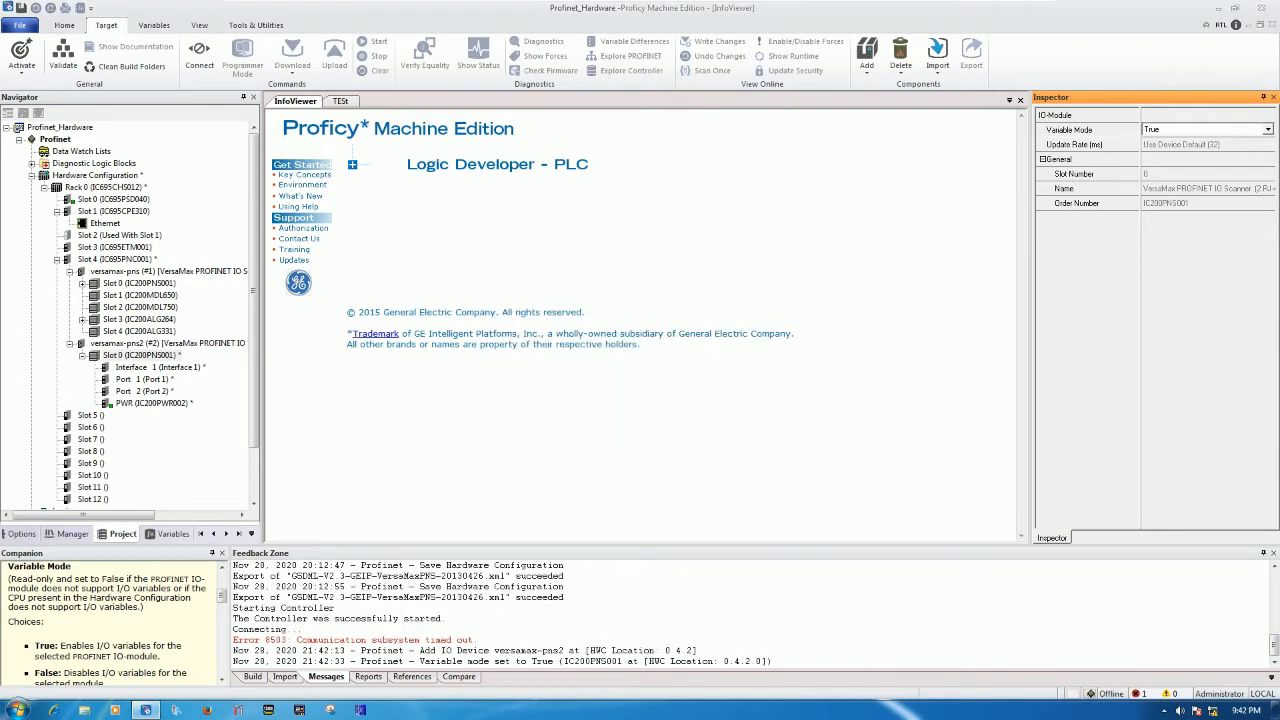
left_click(137, 355)
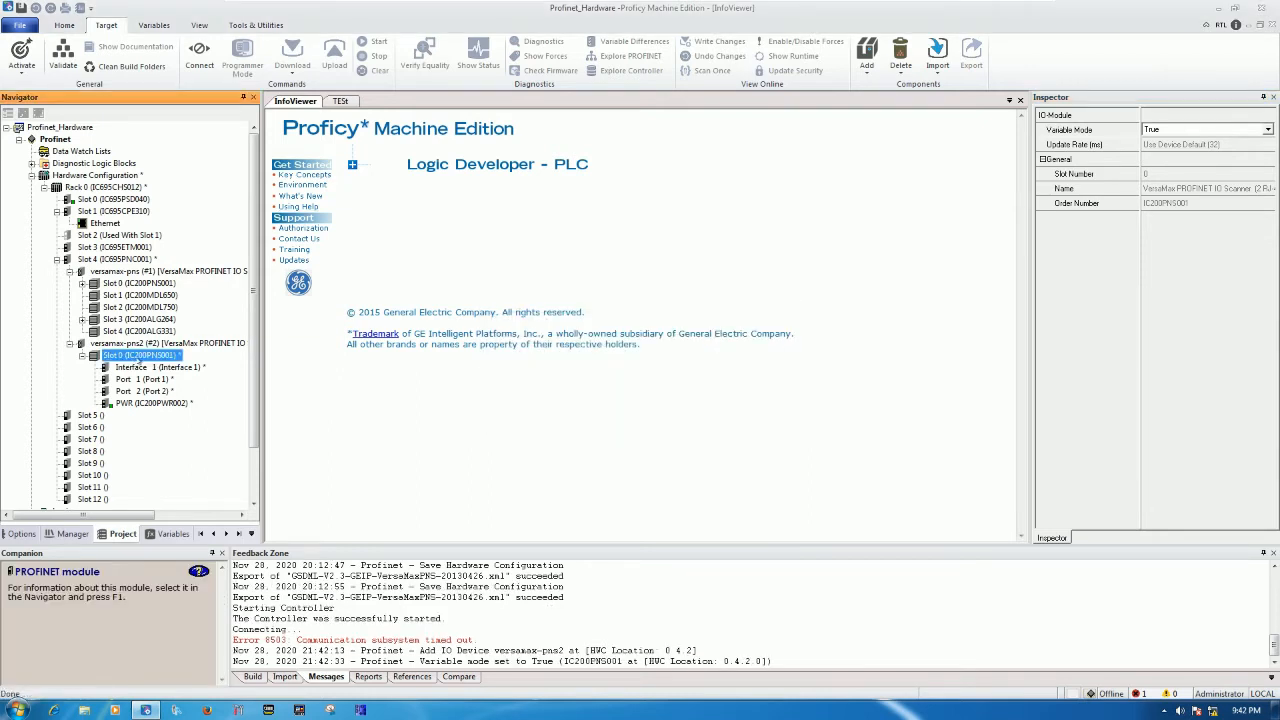
Map the scanner's 32 input terminals to BOOL array N02504PNS_IN and begin naming output Q1.
double_click(118, 355)
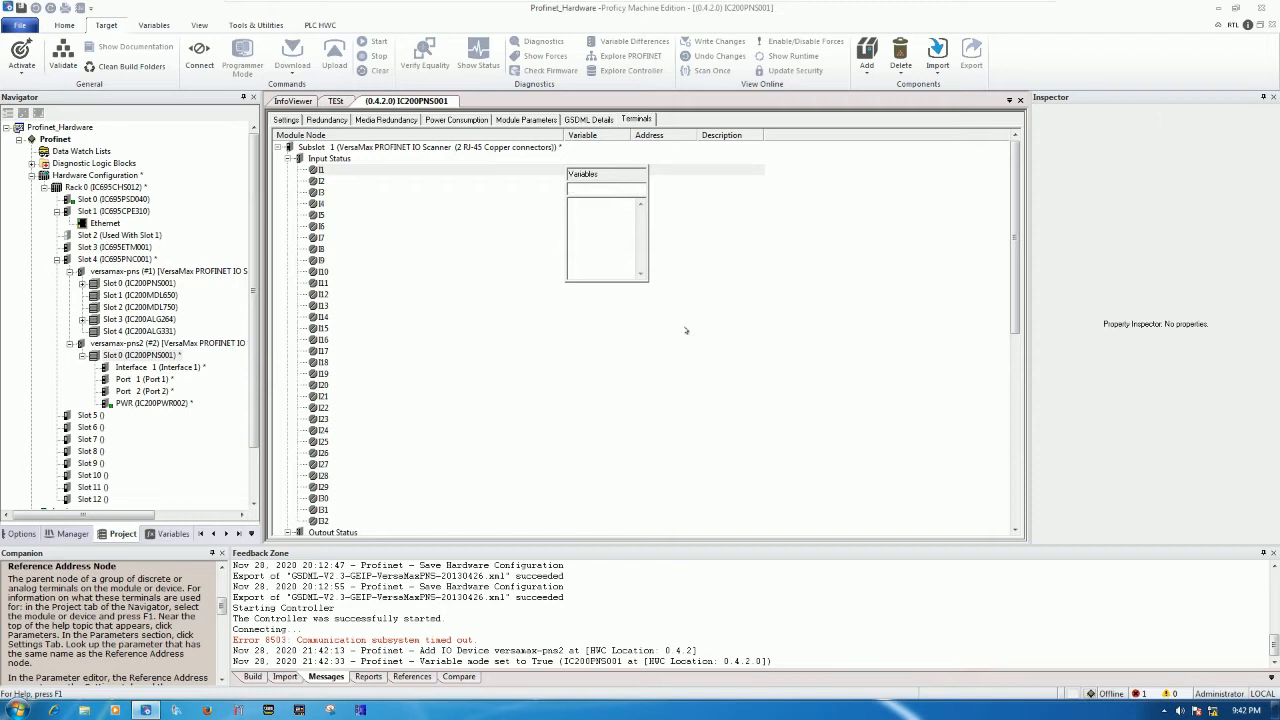
type("N02S04PNS_IN")
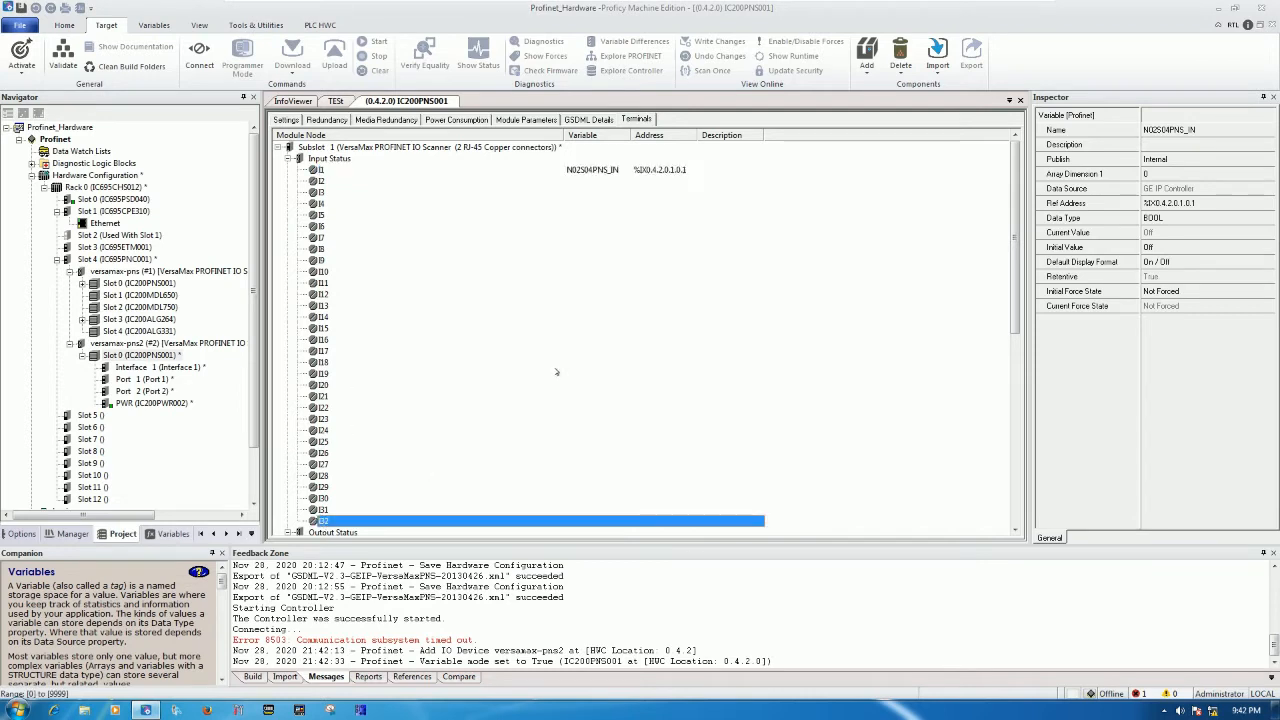
mouse_move(1155, 175)
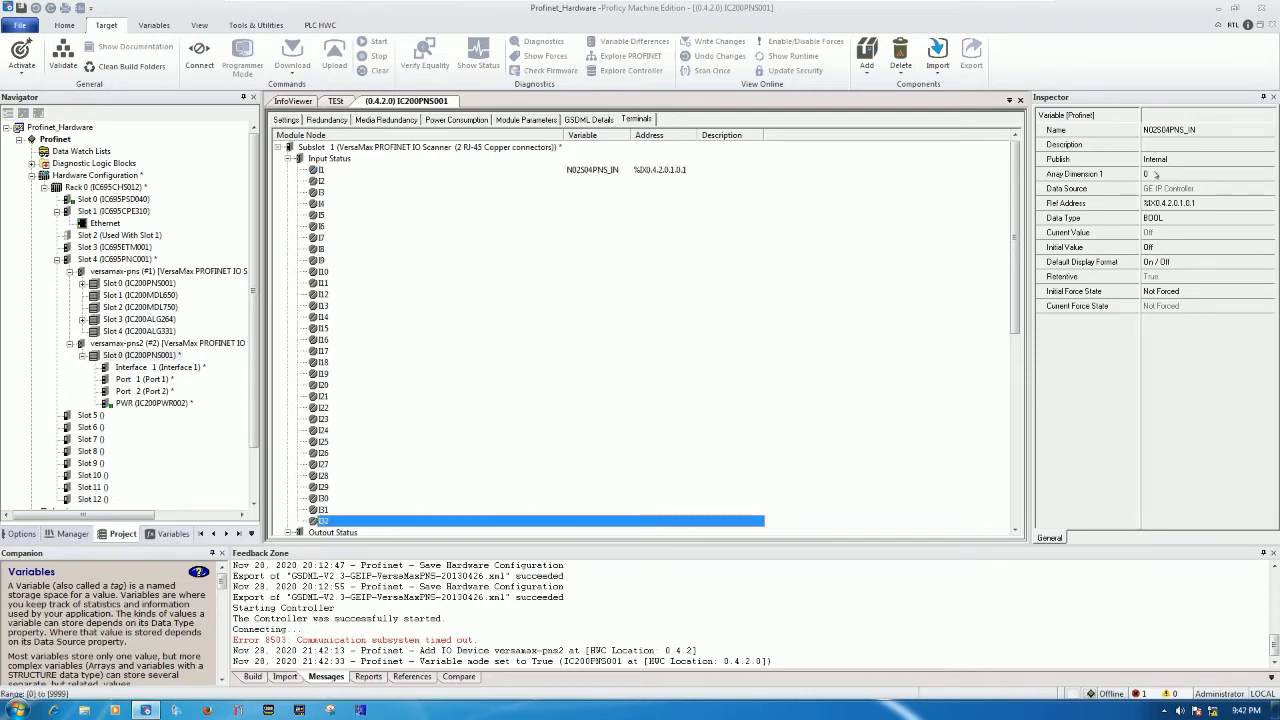
left_click(1187, 174)
type("32")
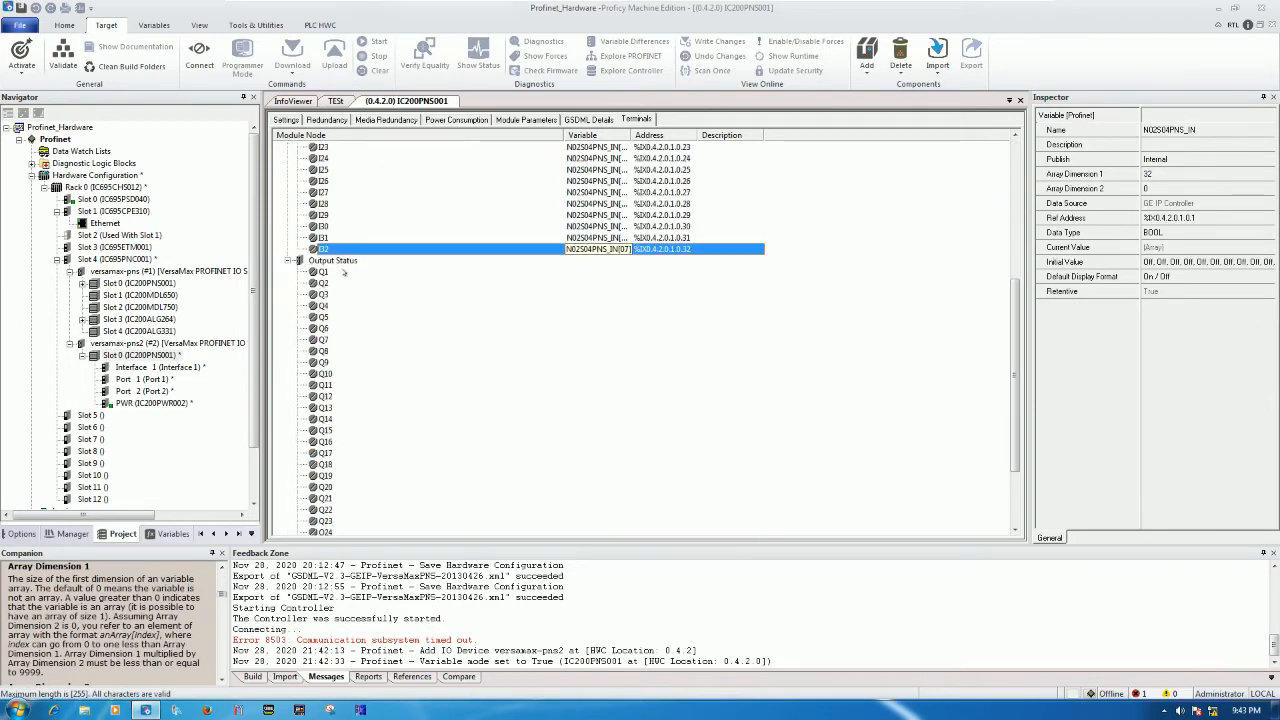
left_click(322, 271)
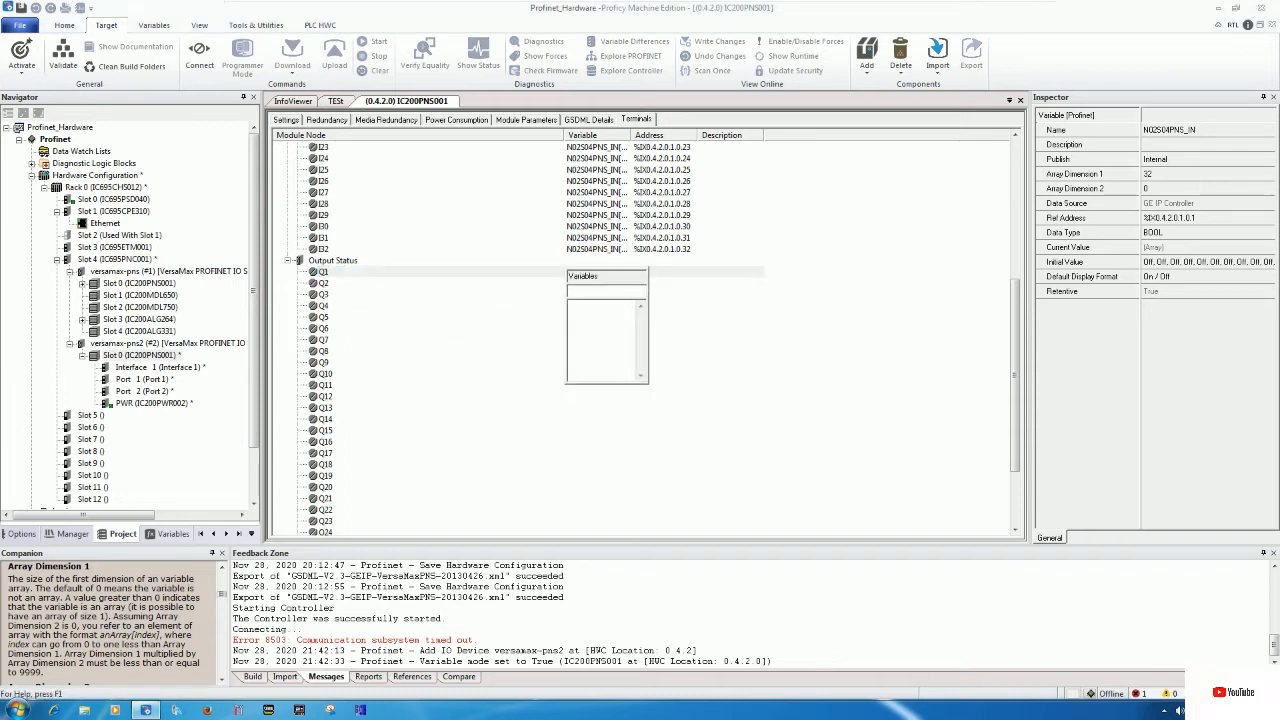
type("N")
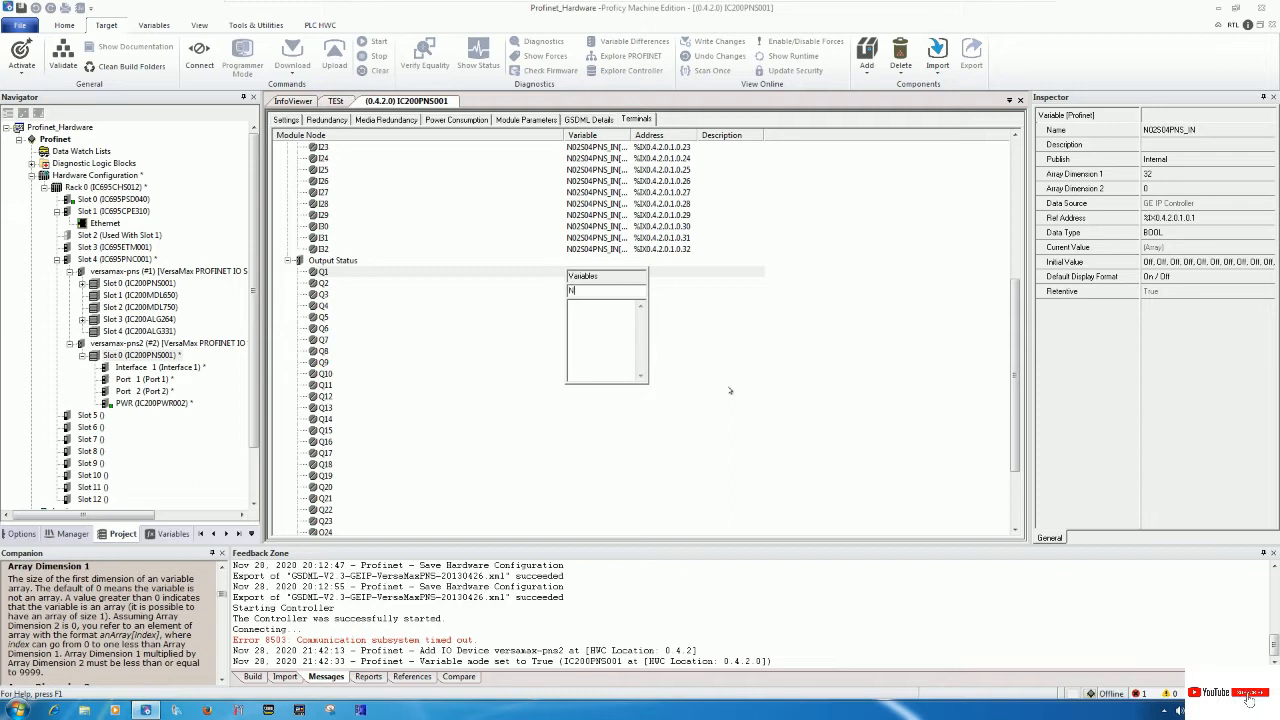
type("02")
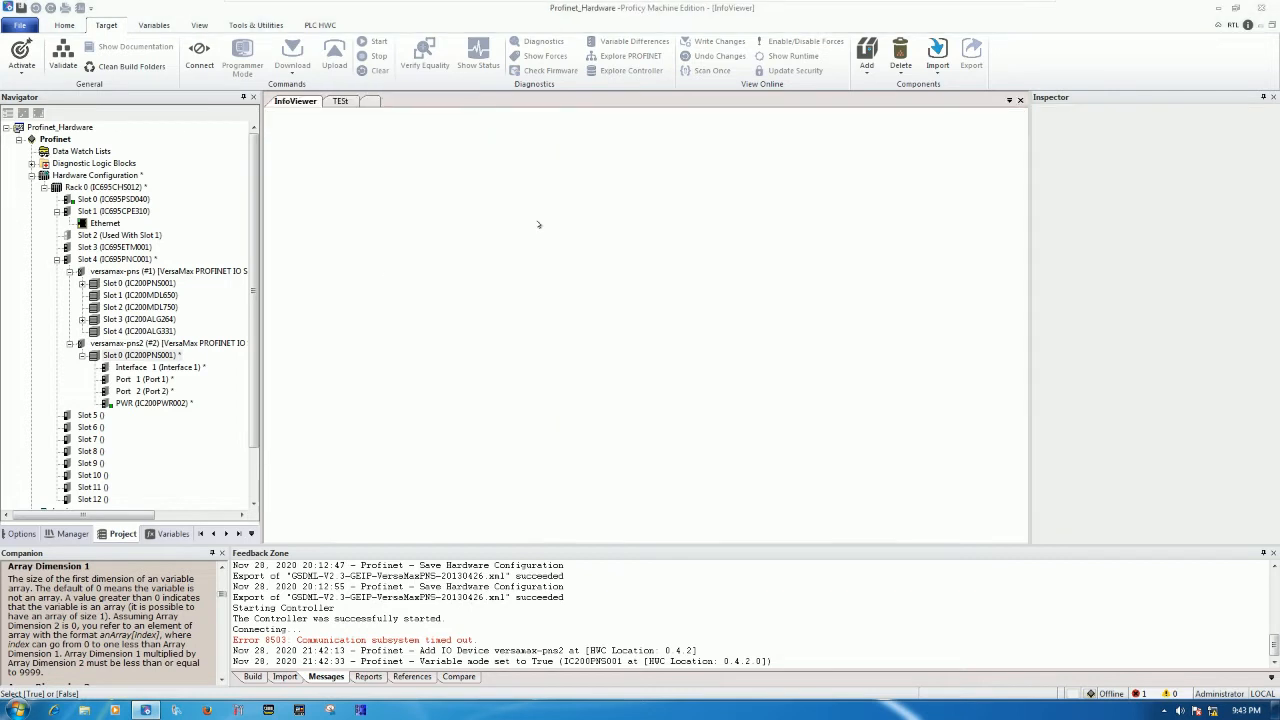
Review the interface and power supply submodule properties of versamax-pns2's scanner.
left_click(150, 402)
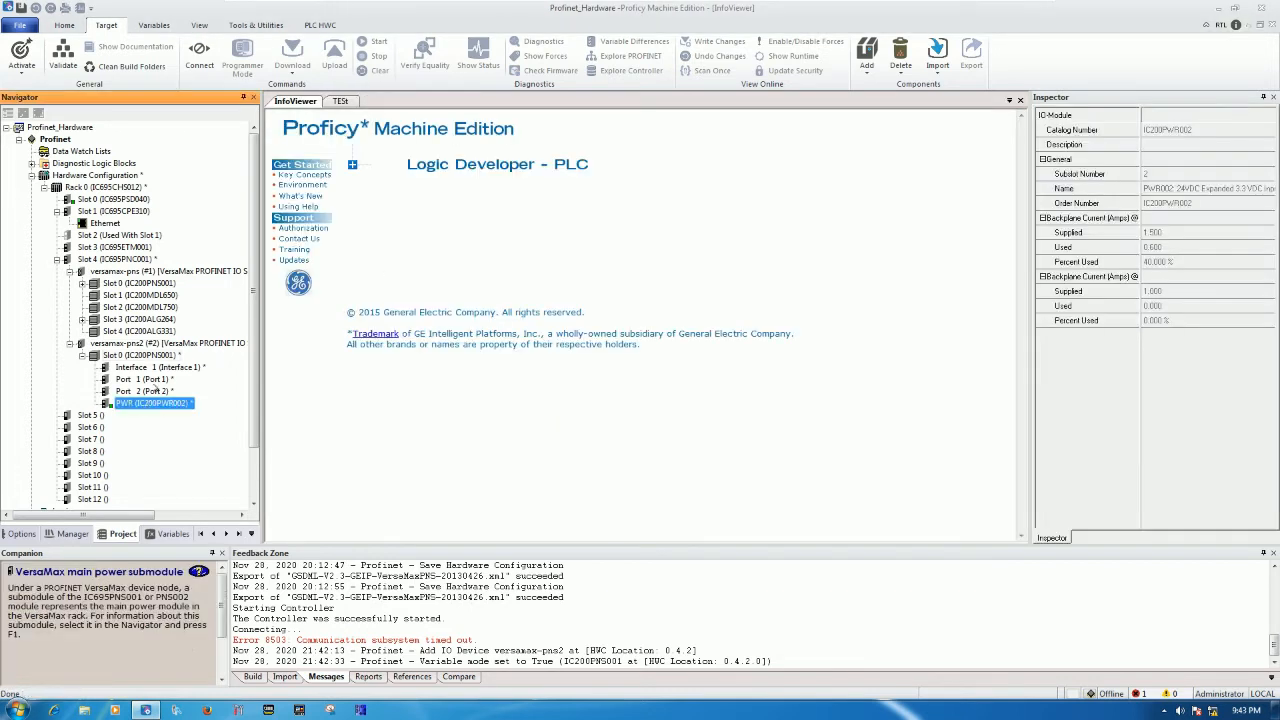
left_click(155, 367)
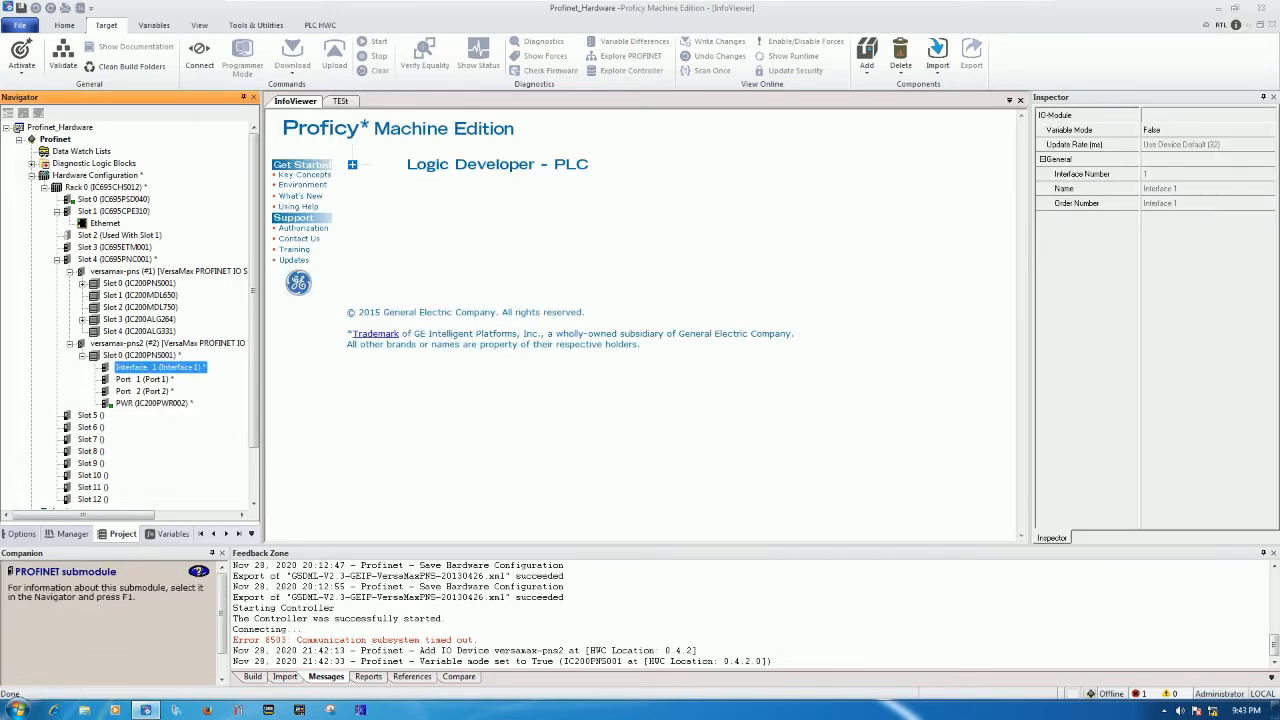
left_click(152, 403)
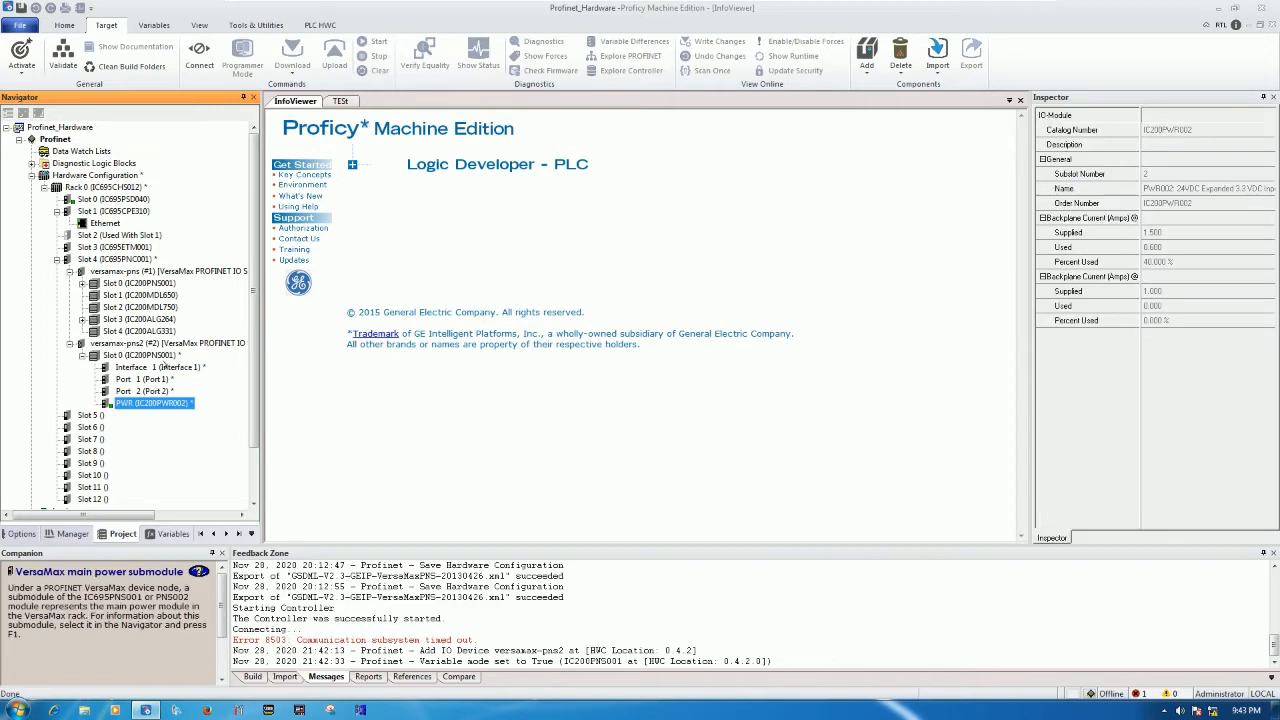
Add a second IC200PWR002 power supply submodule at location 3 of Slot 0.
right_click(130, 355)
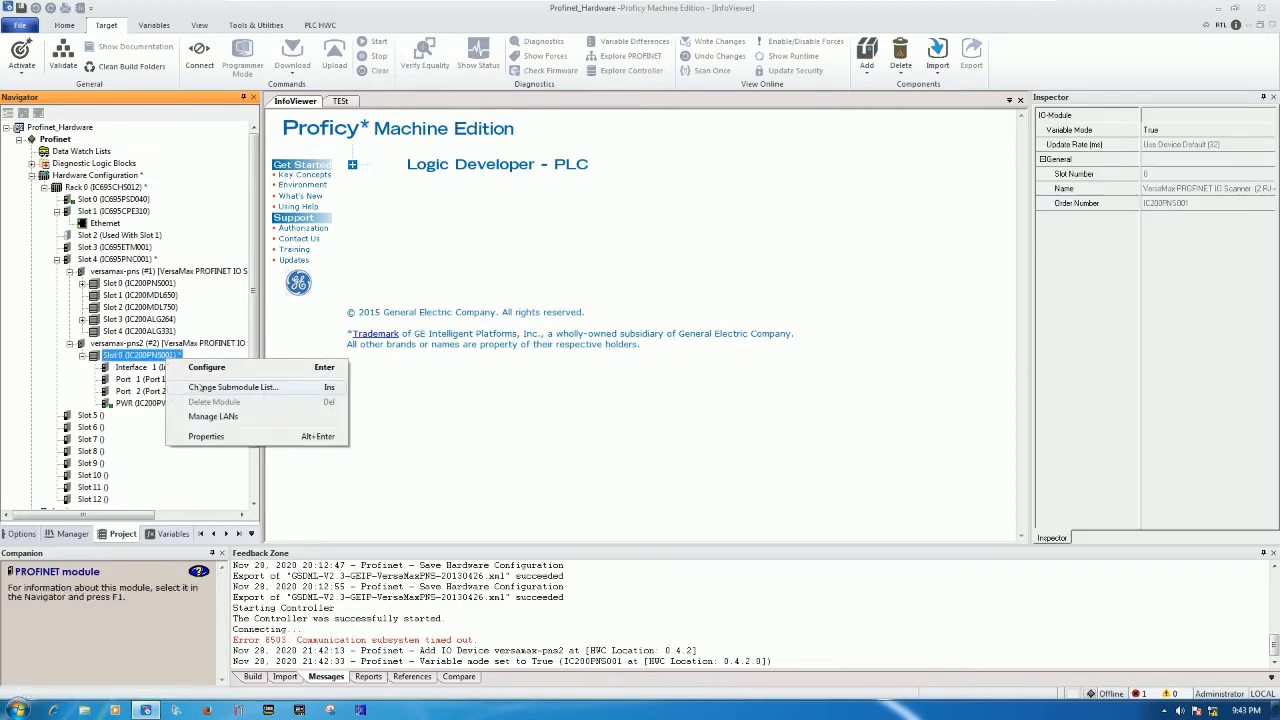
left_click(233, 387)
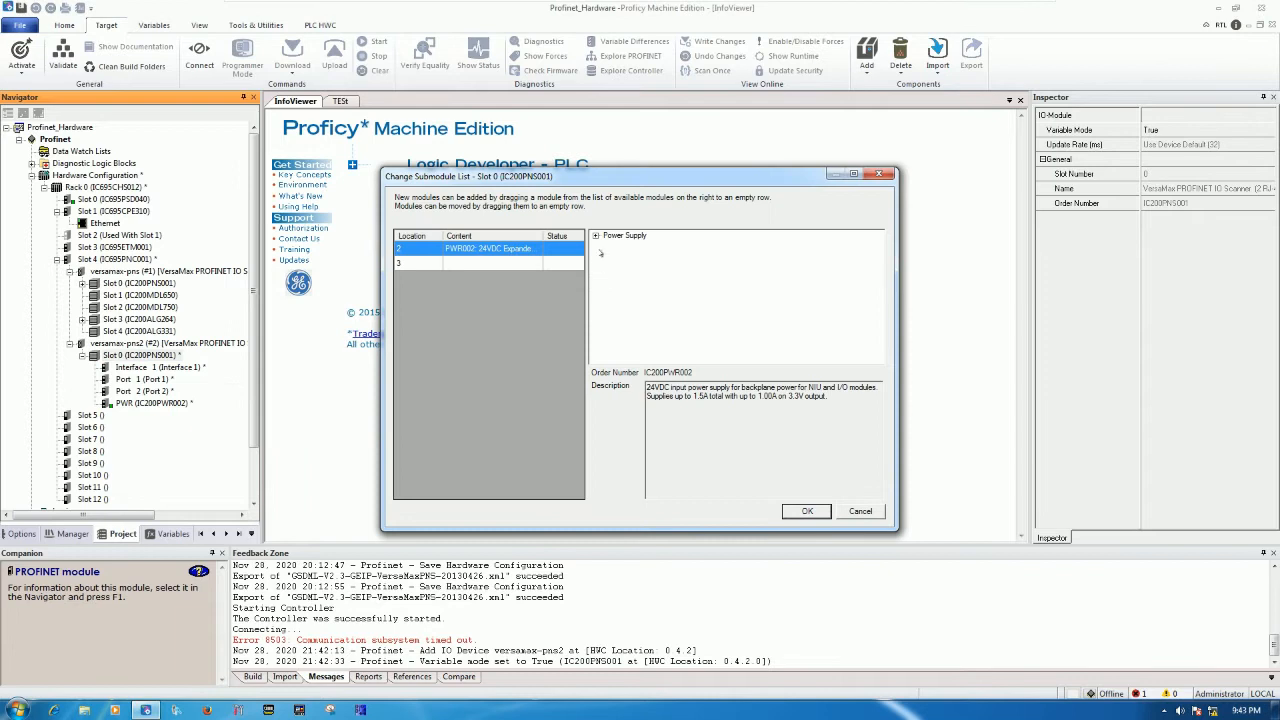
left_click(592, 235)
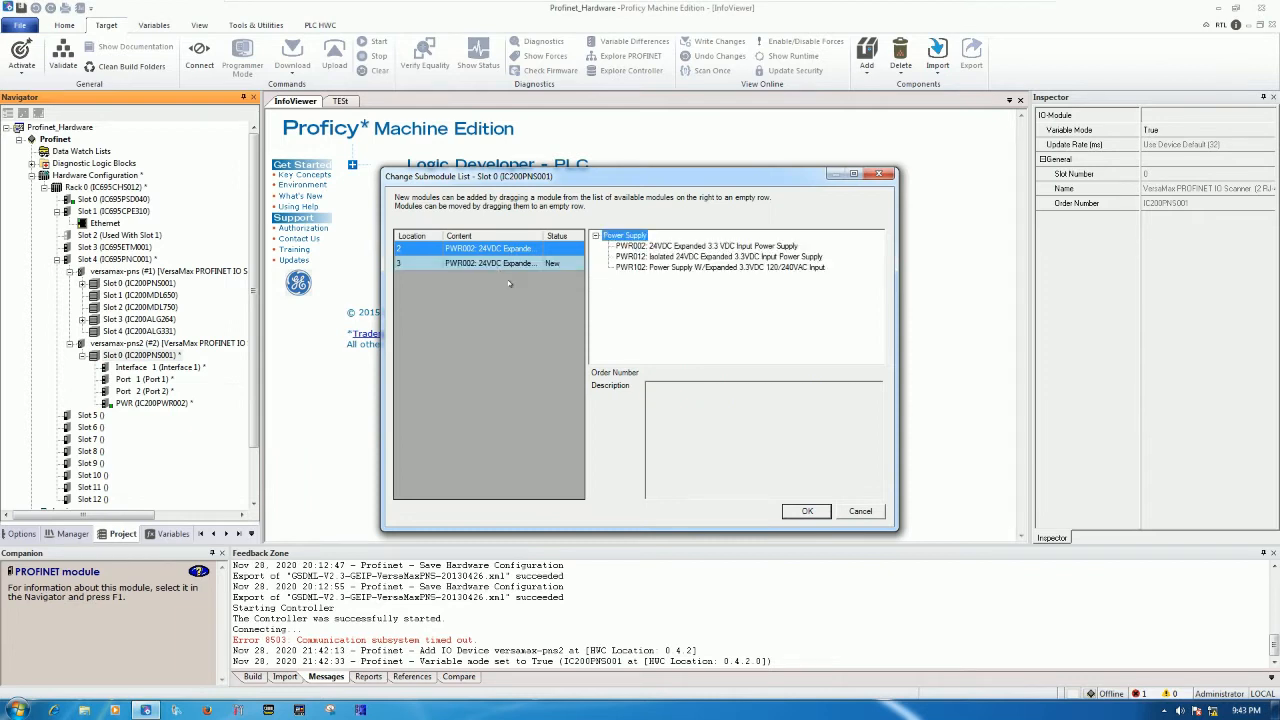
left_click(806, 511)
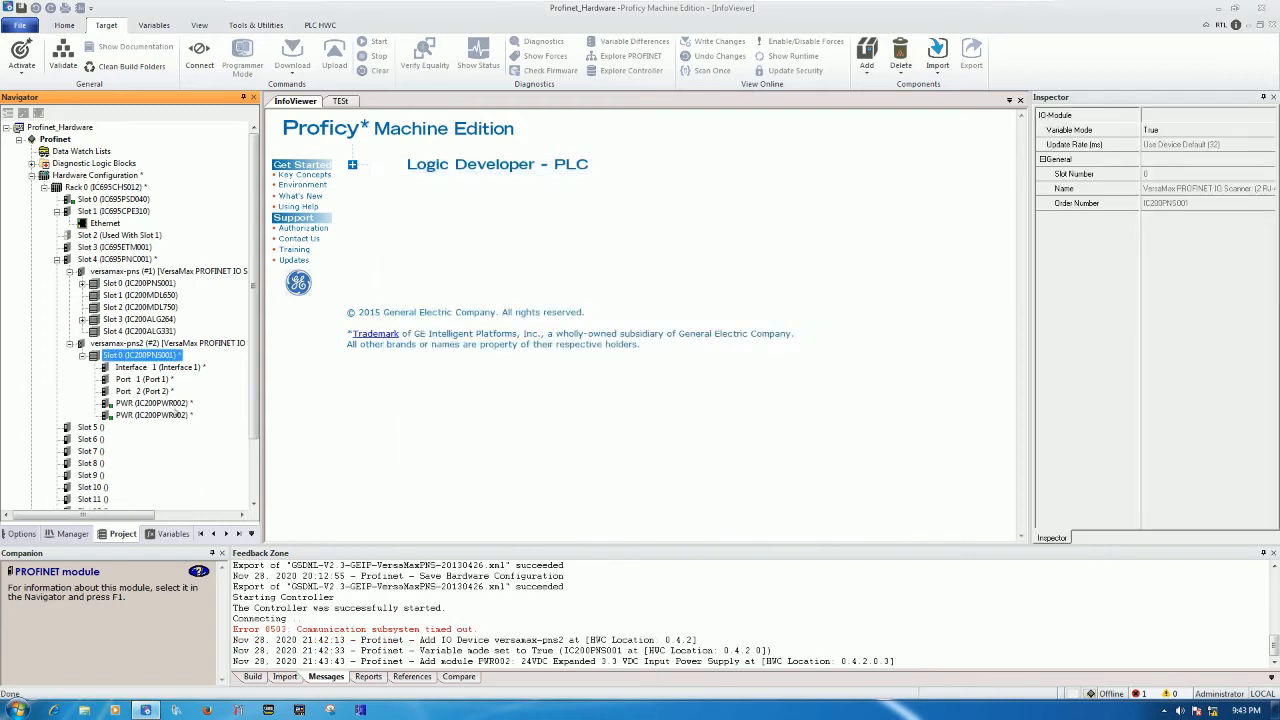
left_click(153, 403)
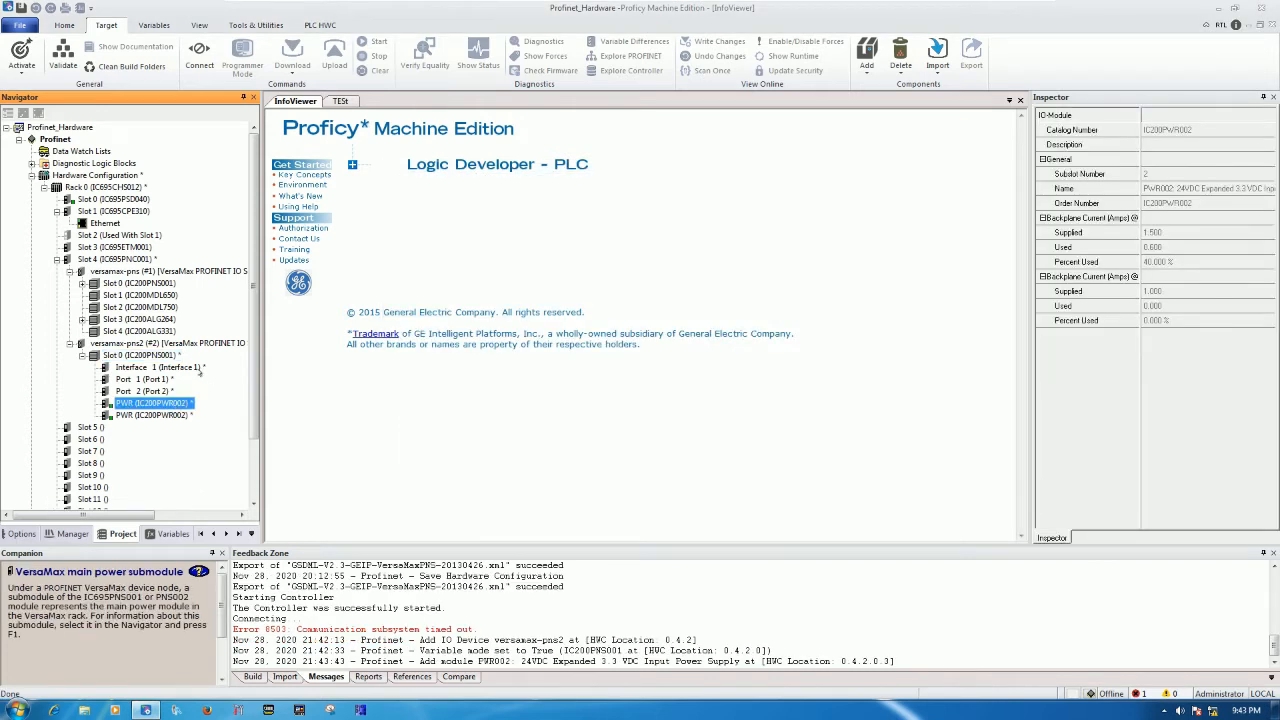
left_click(120, 343)
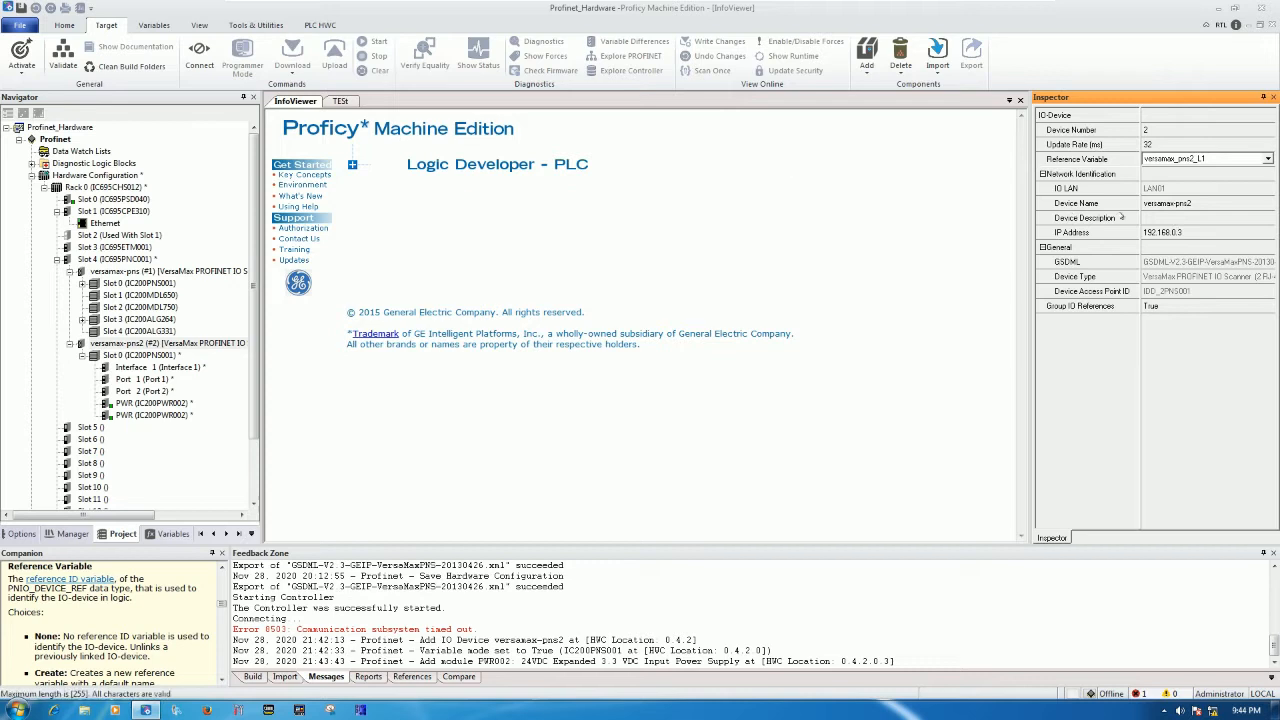
mouse_move(1154, 221)
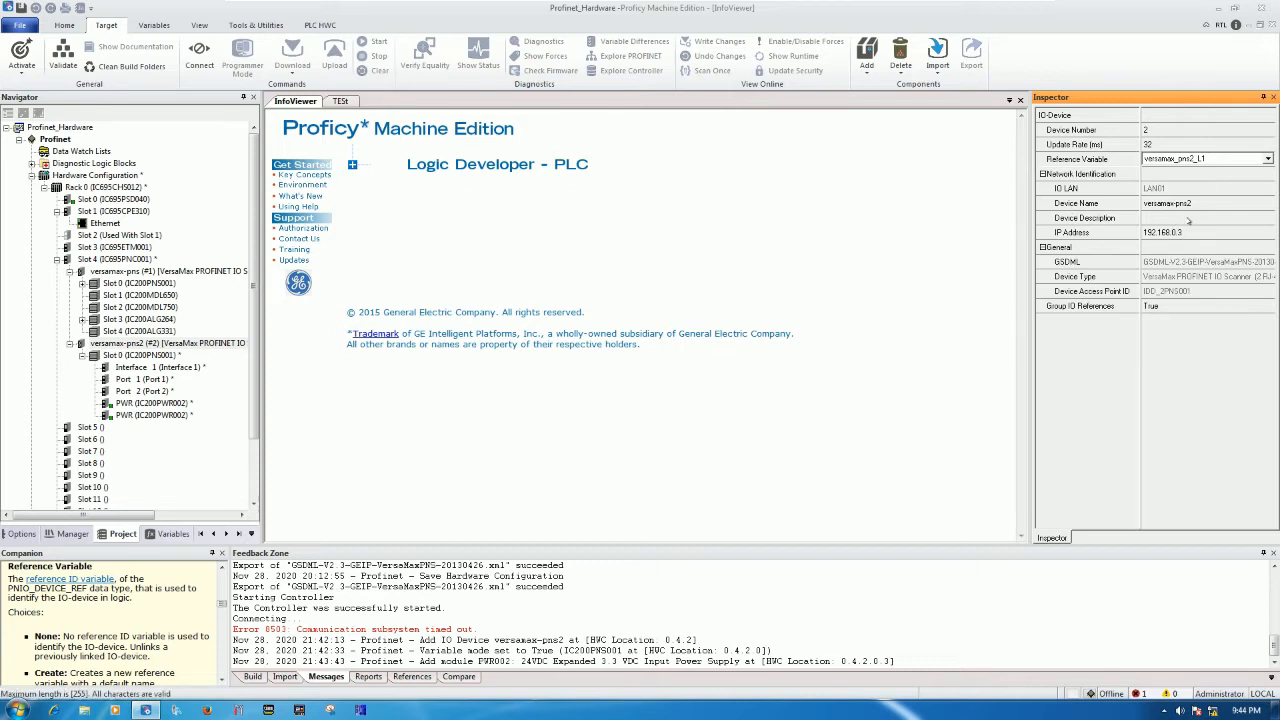
mouse_move(484, 438)
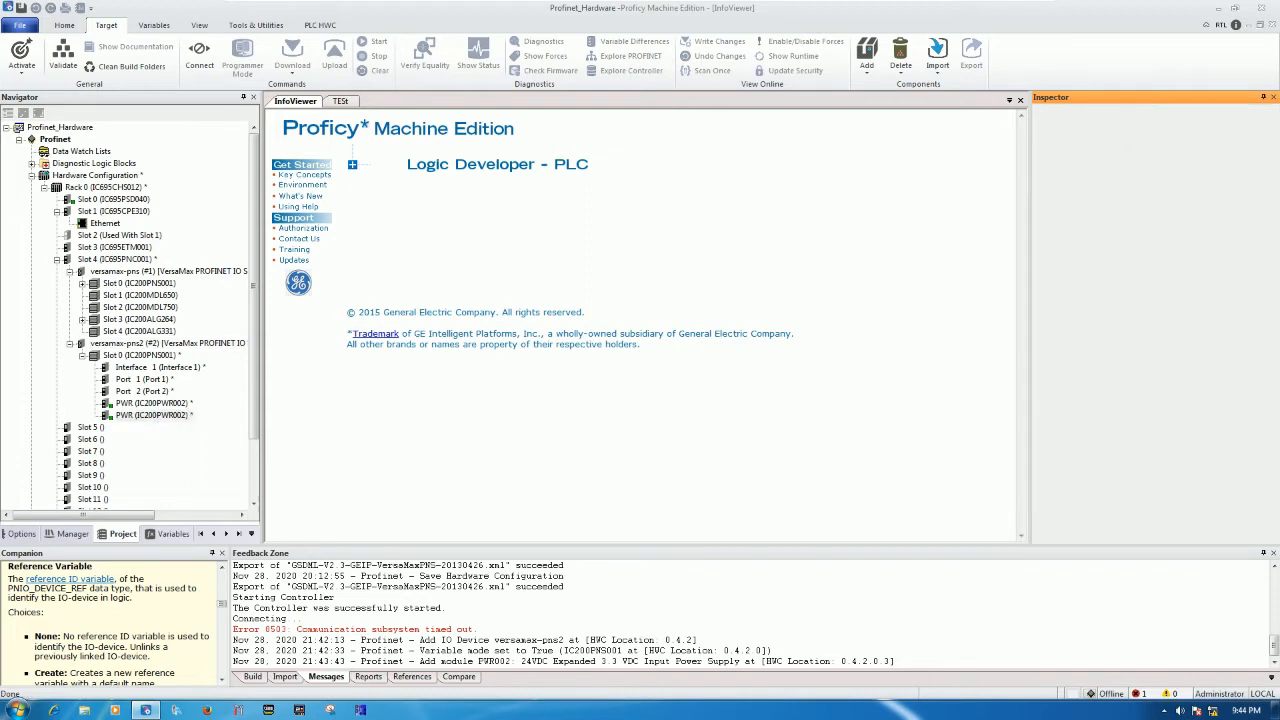
Place the MDL650 input module in slot 1 and the MDL750 output module in slot 2.
left_click(150, 415)
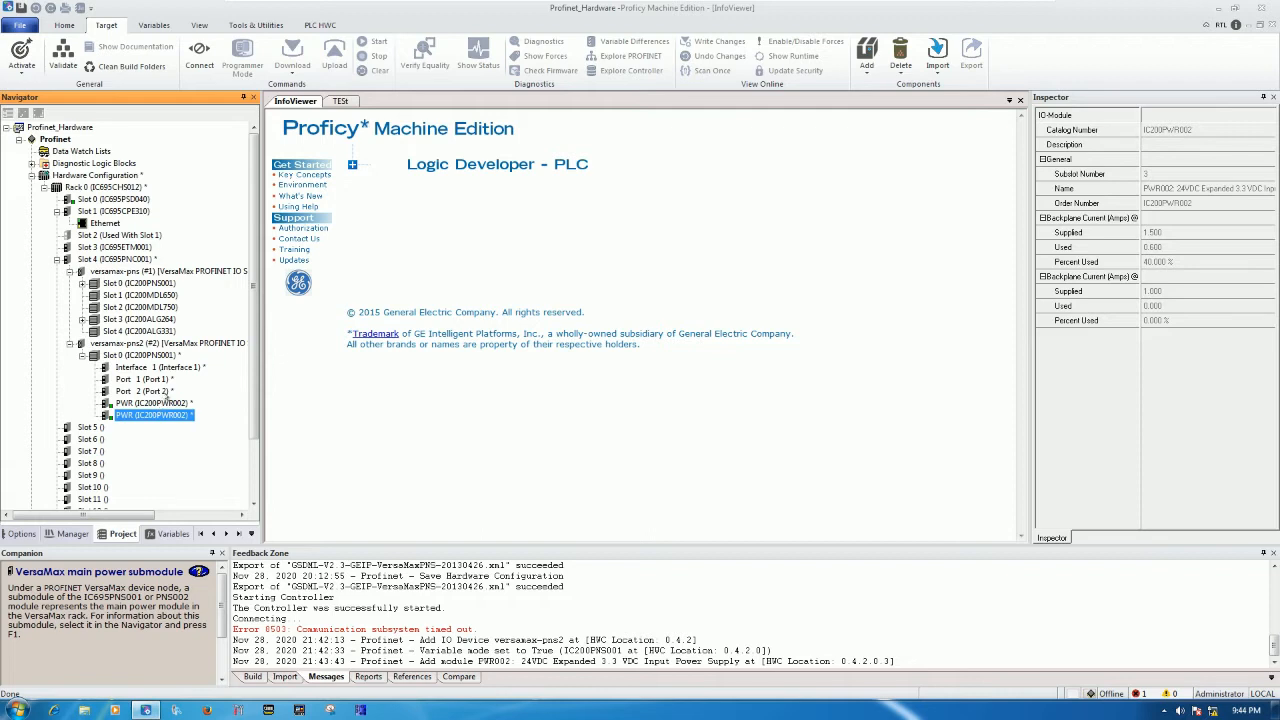
right_click(130, 355)
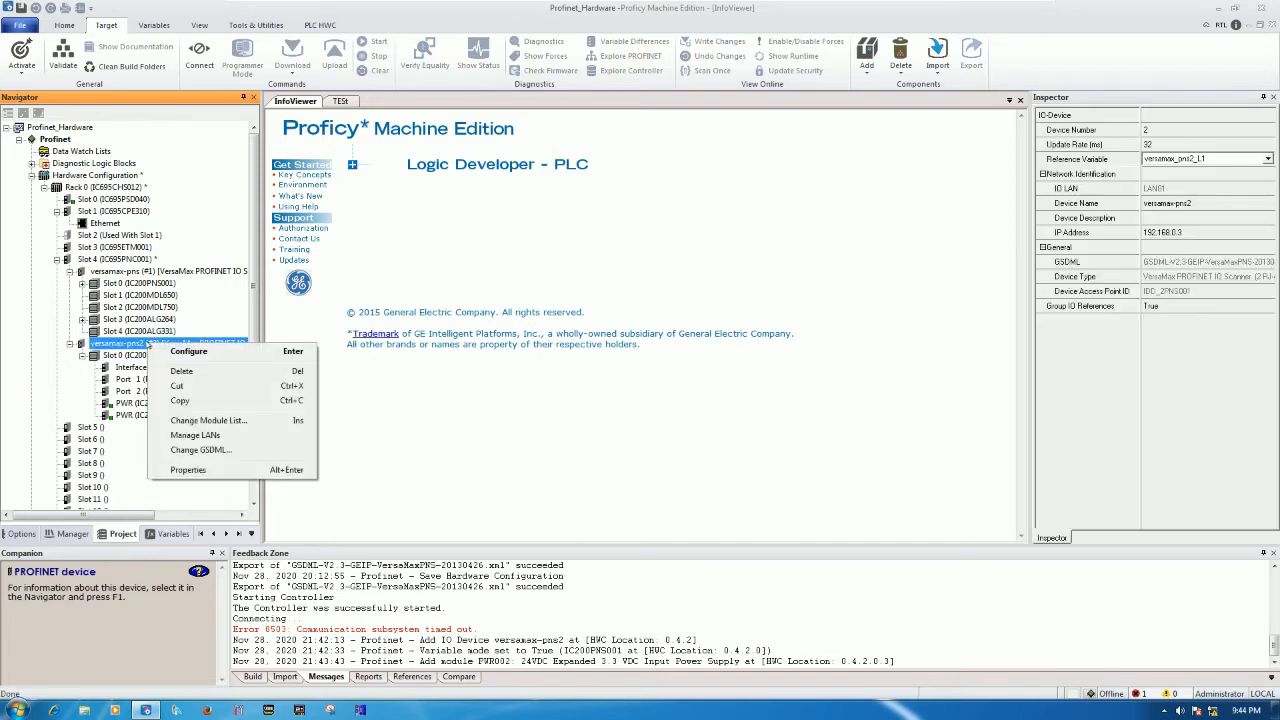
left_click(208, 420)
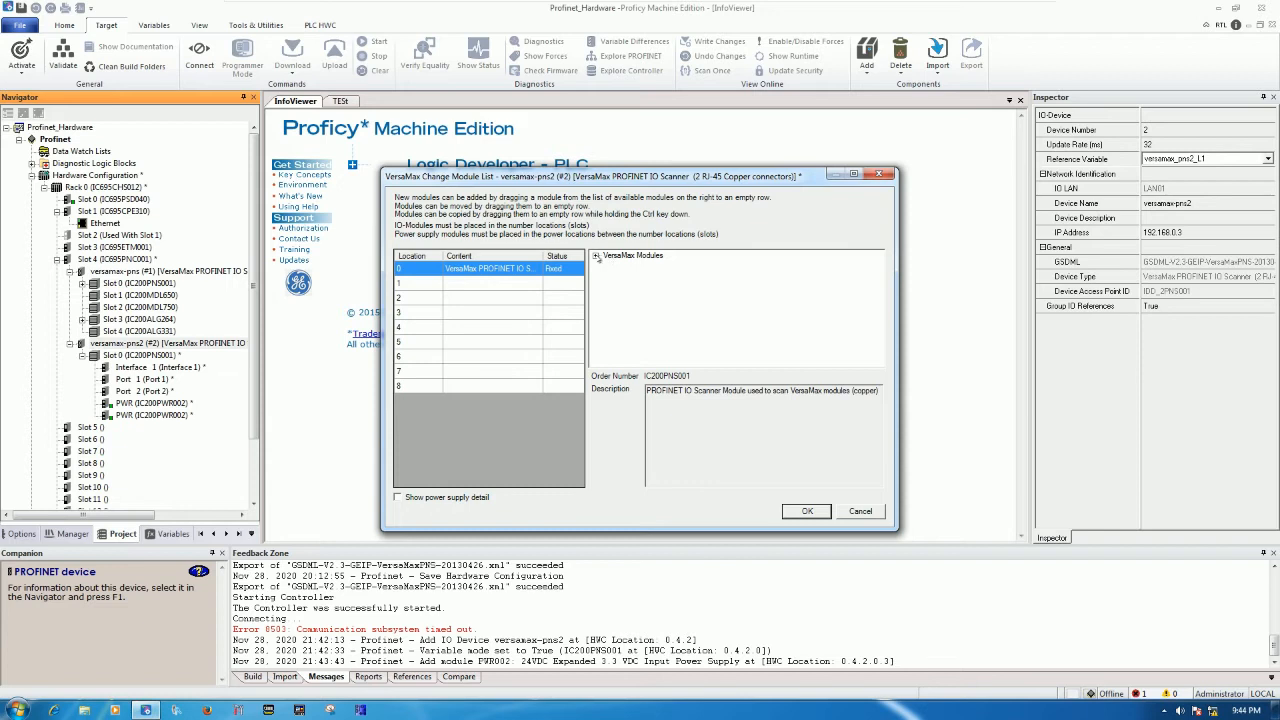
left_click(598, 255)
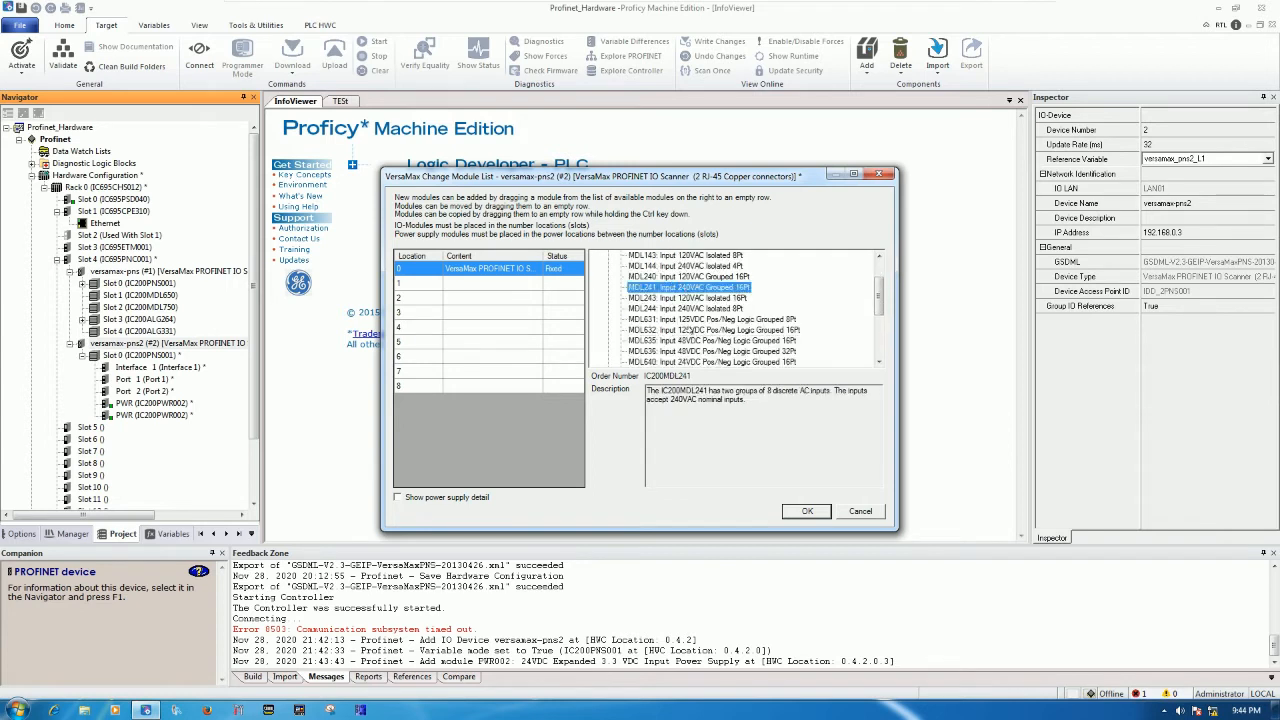
scroll("down", 3)
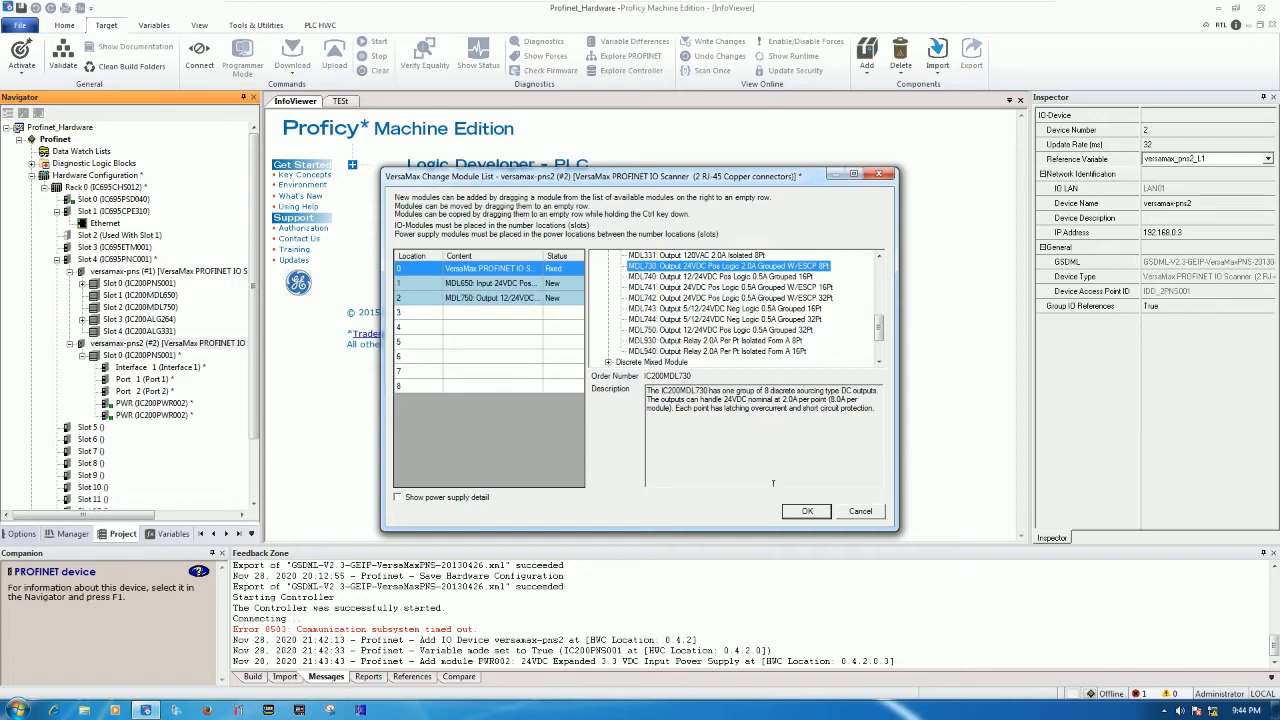
left_click(806, 511)
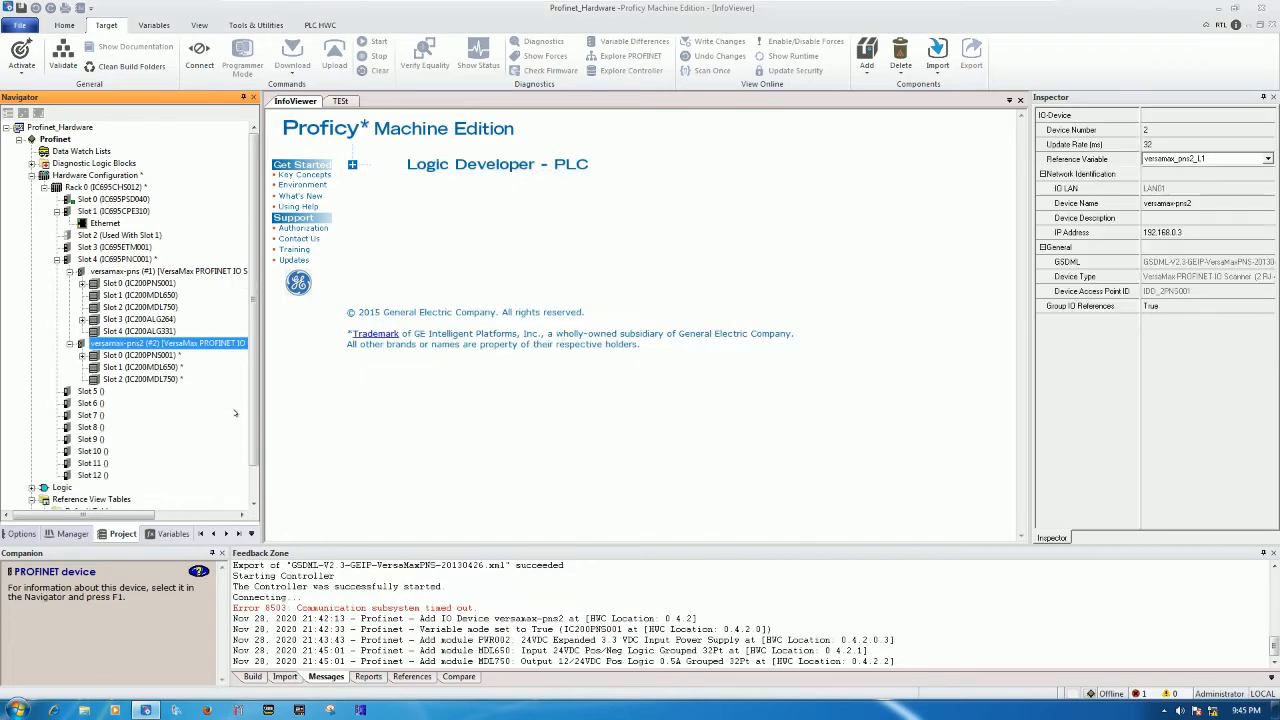
Check the newly added input module and save the hardware configuration.
left_click(83, 355)
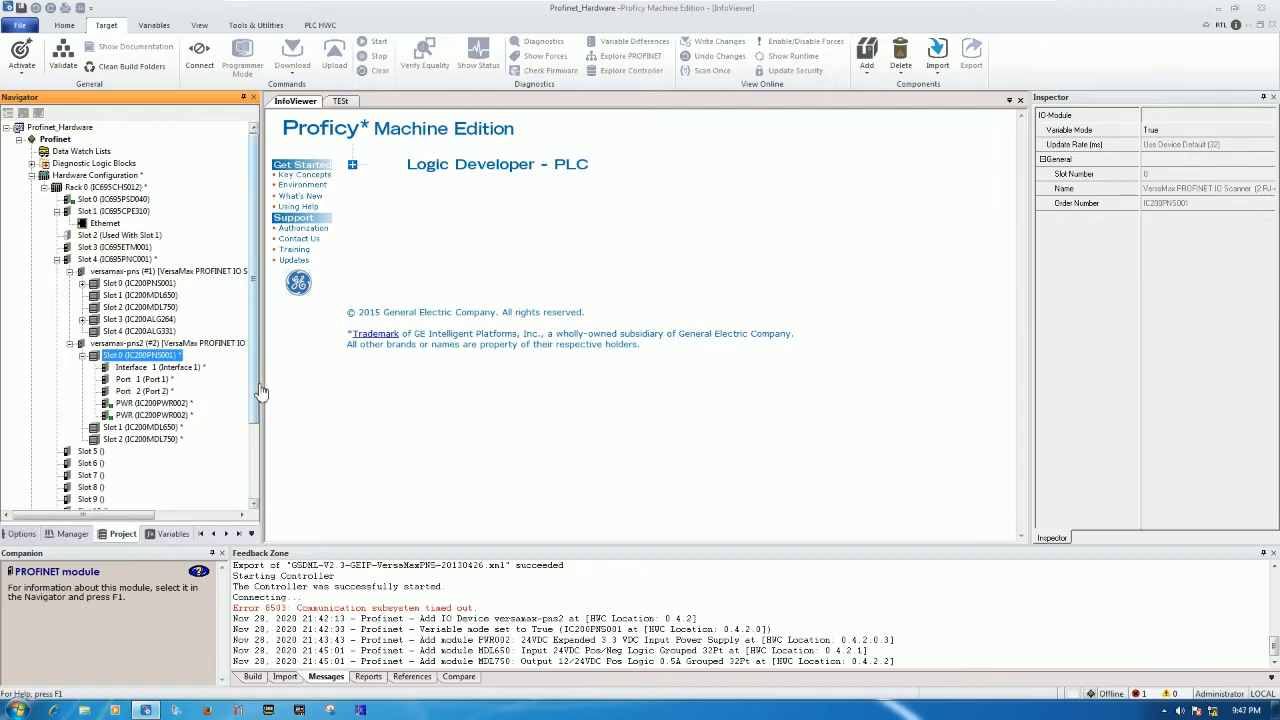
left_click(140, 427)
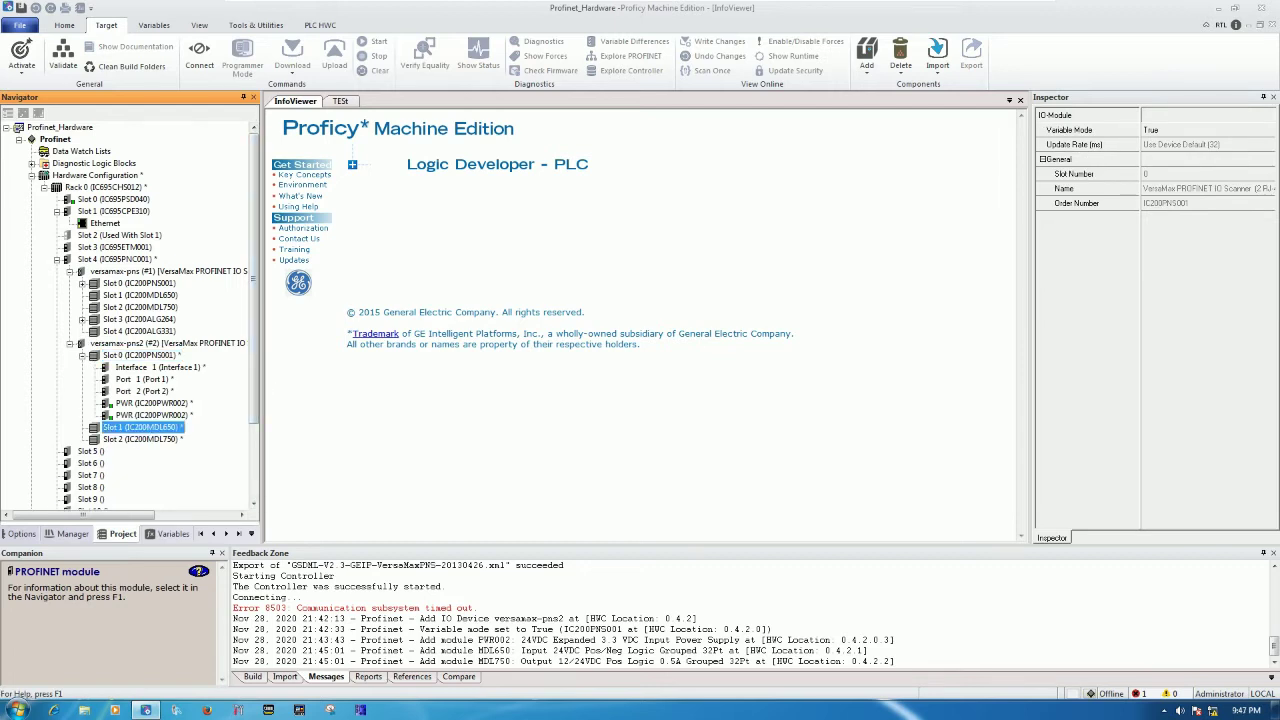
left_click(130, 355)
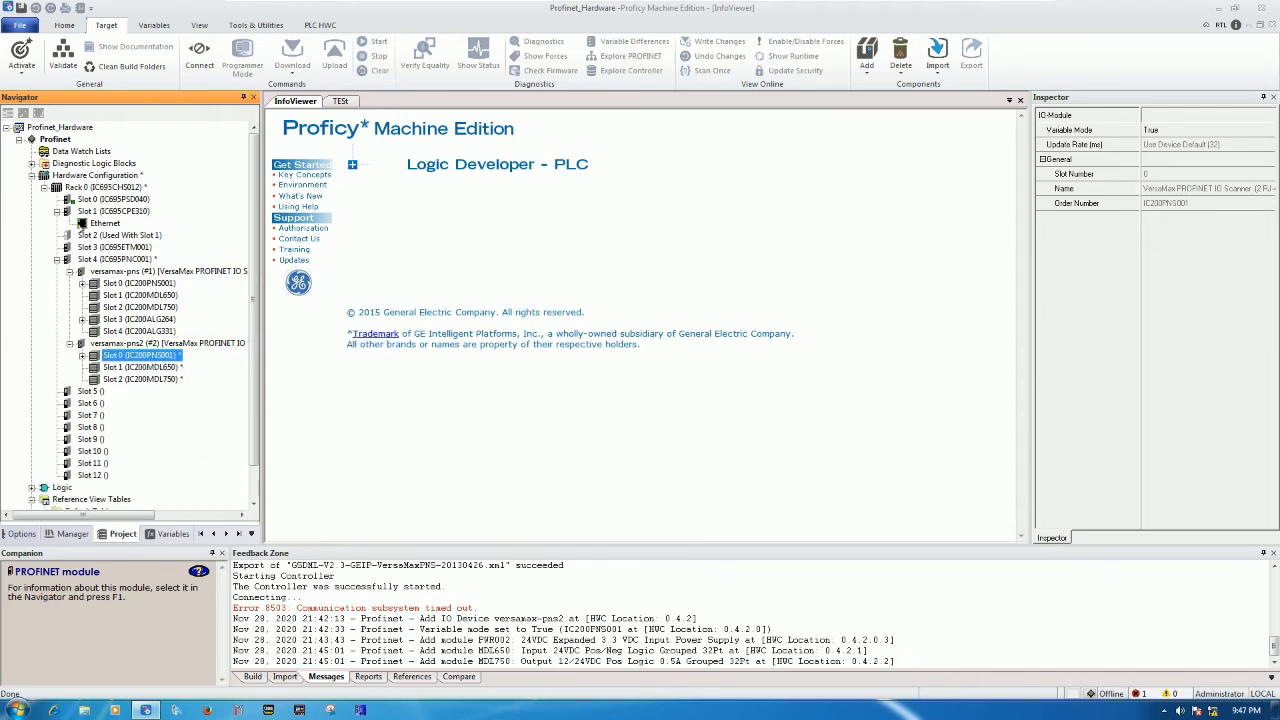
left_click(64, 21)
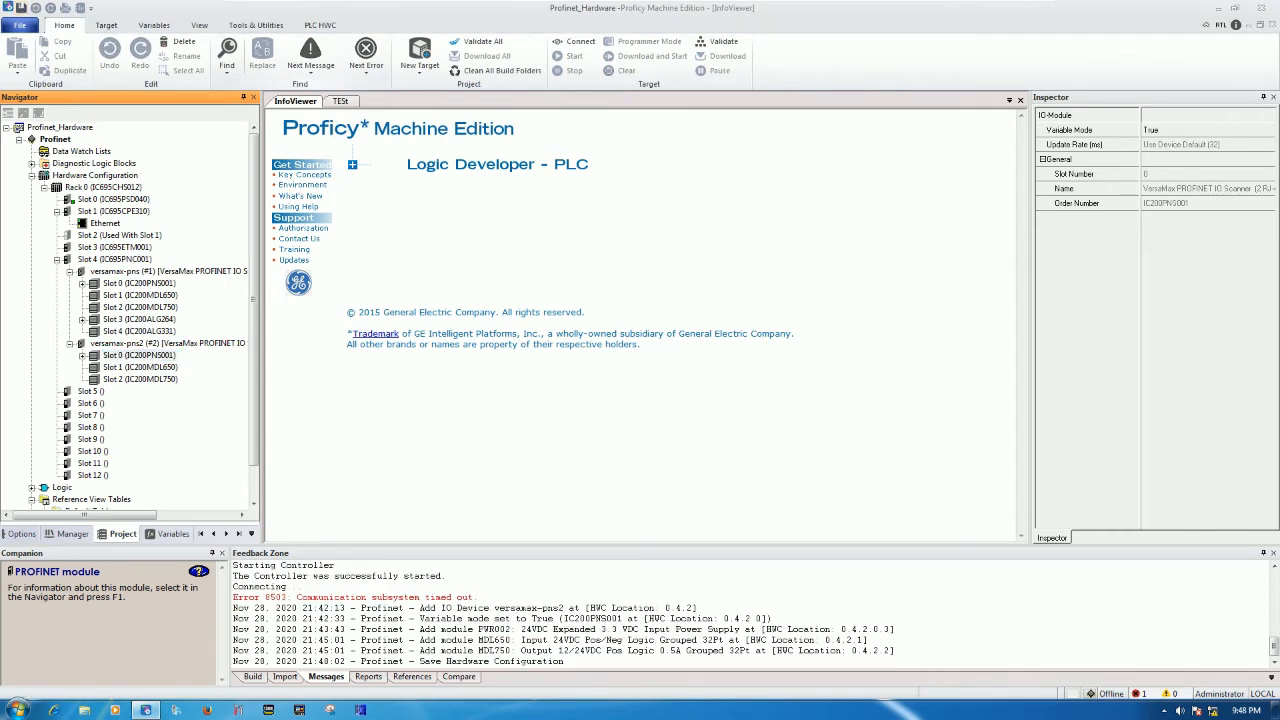
Go online, stop the controller, download configuration and logic, then start it.
left_click(576, 41)
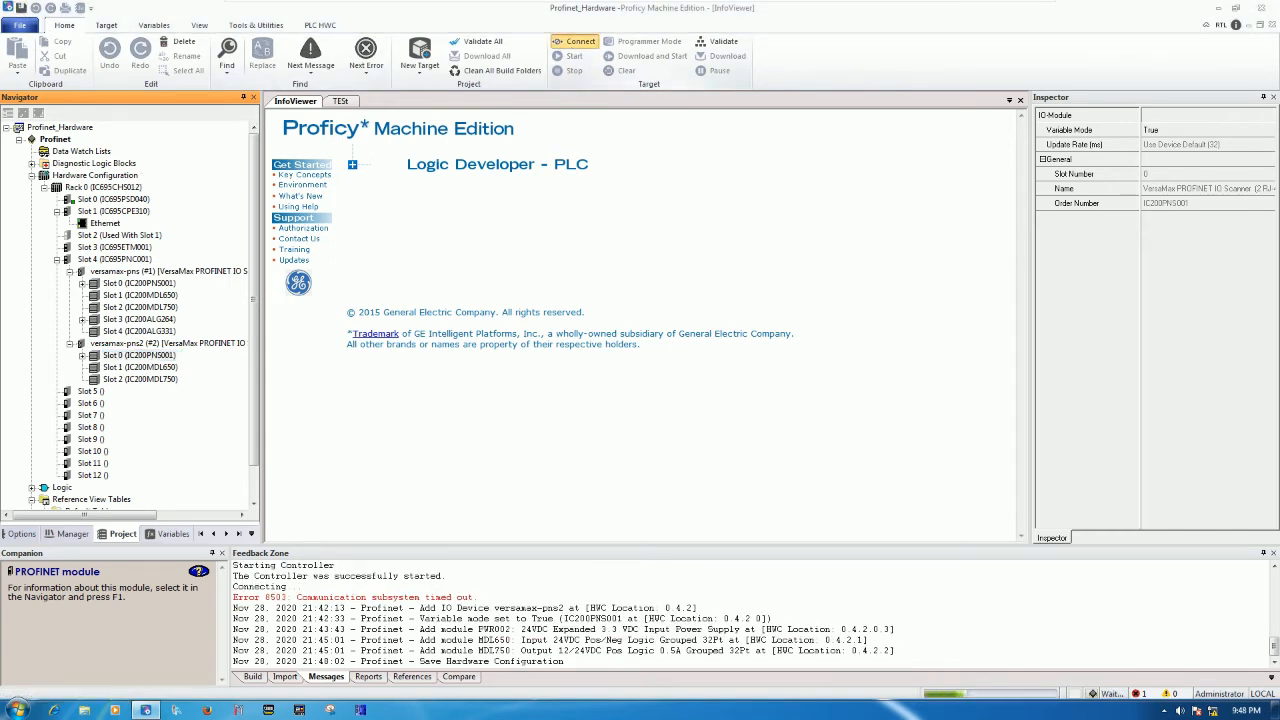
left_click(575, 41)
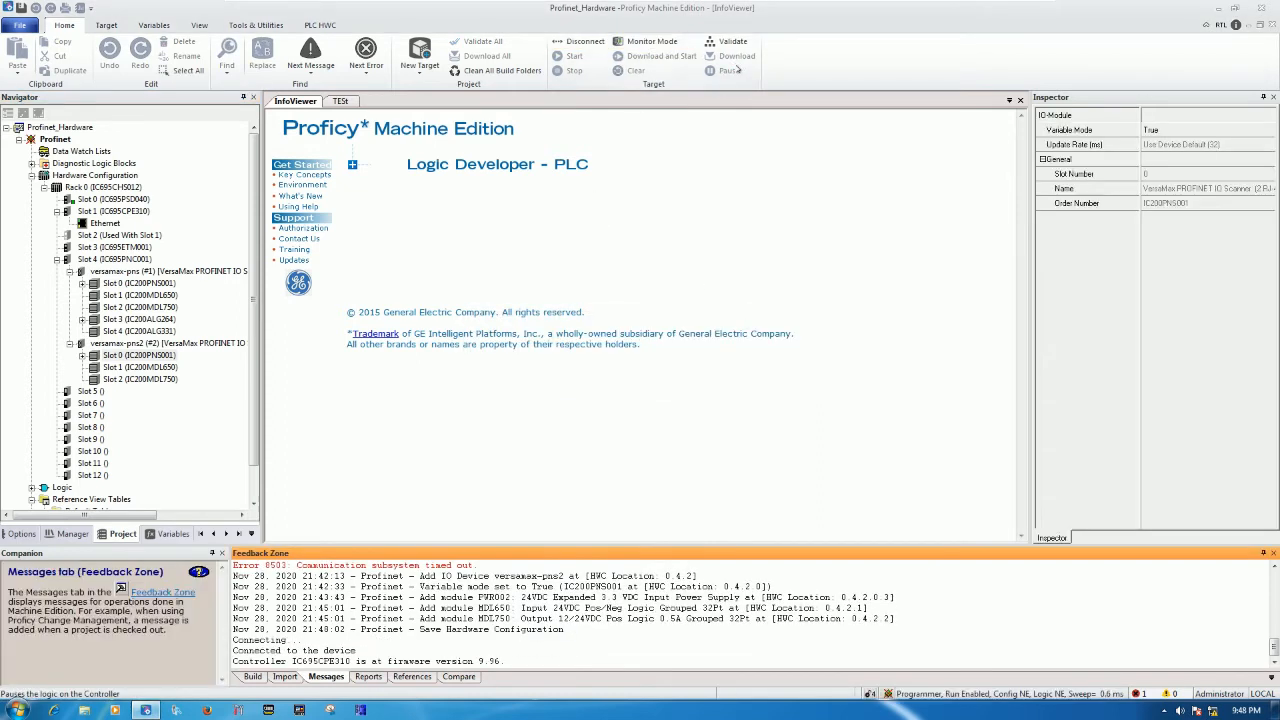
left_click(569, 56)
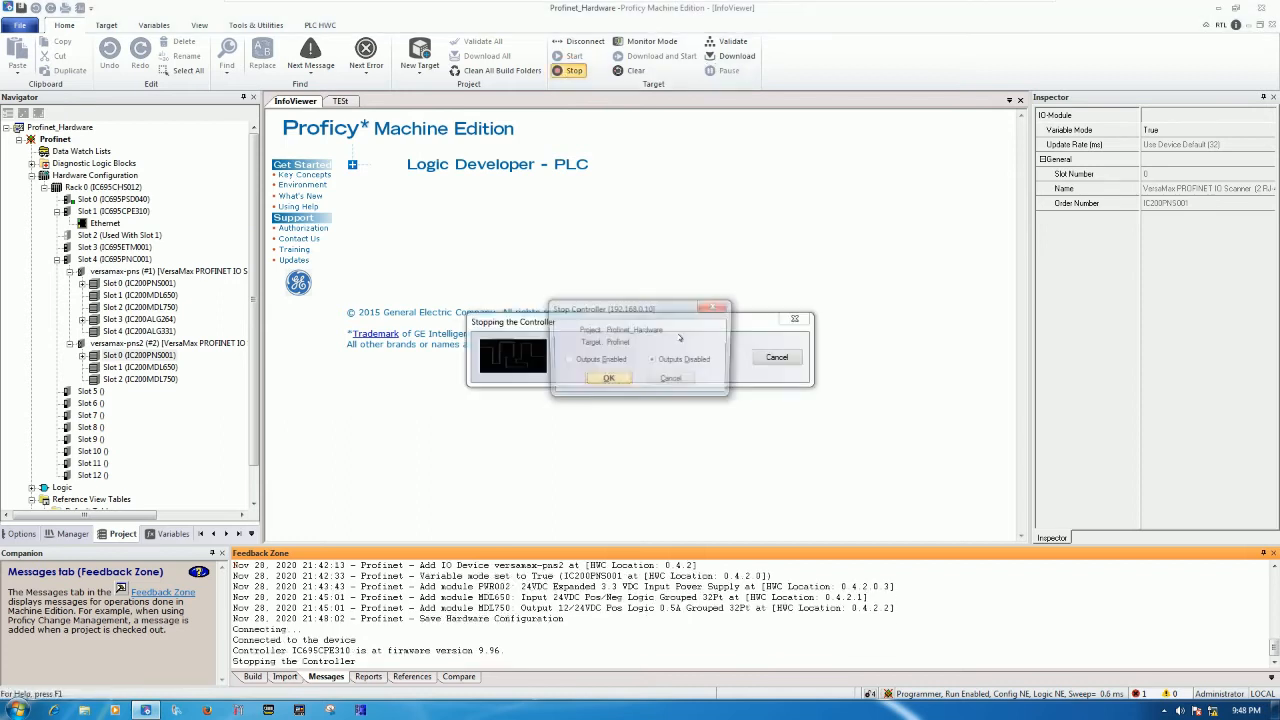
left_click(609, 377)
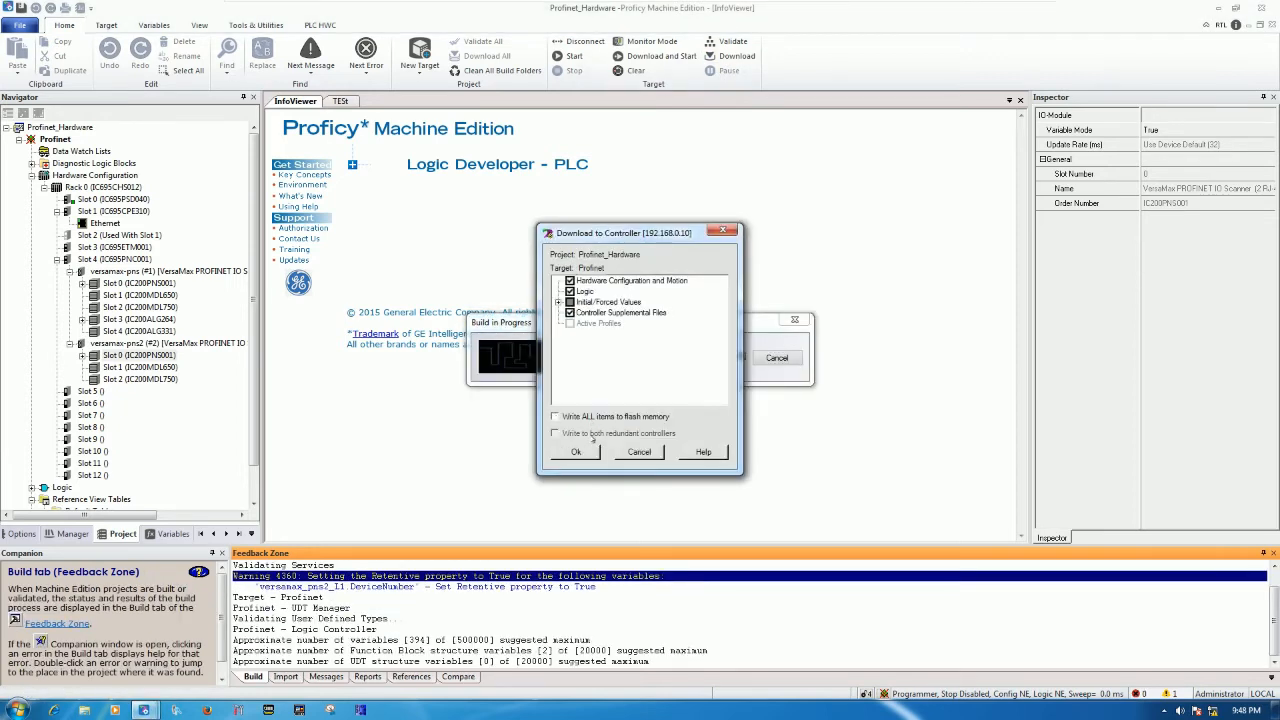
left_click(576, 452)
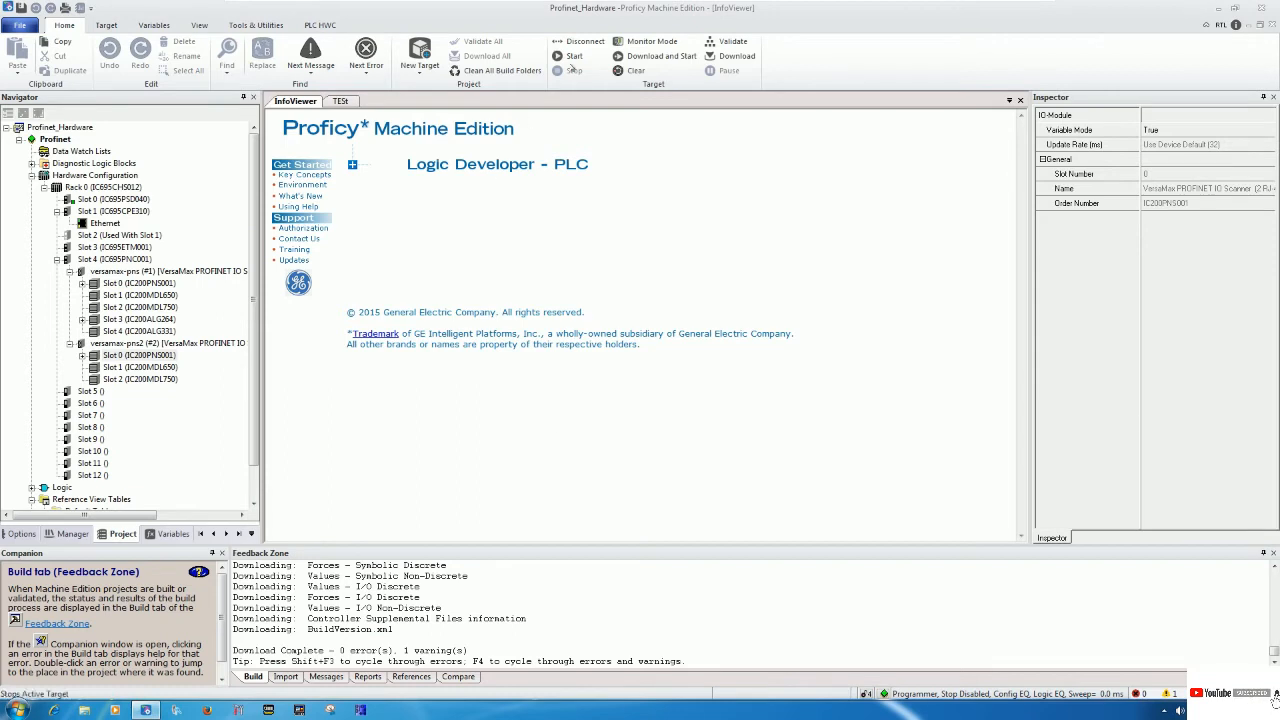
left_click(576, 56)
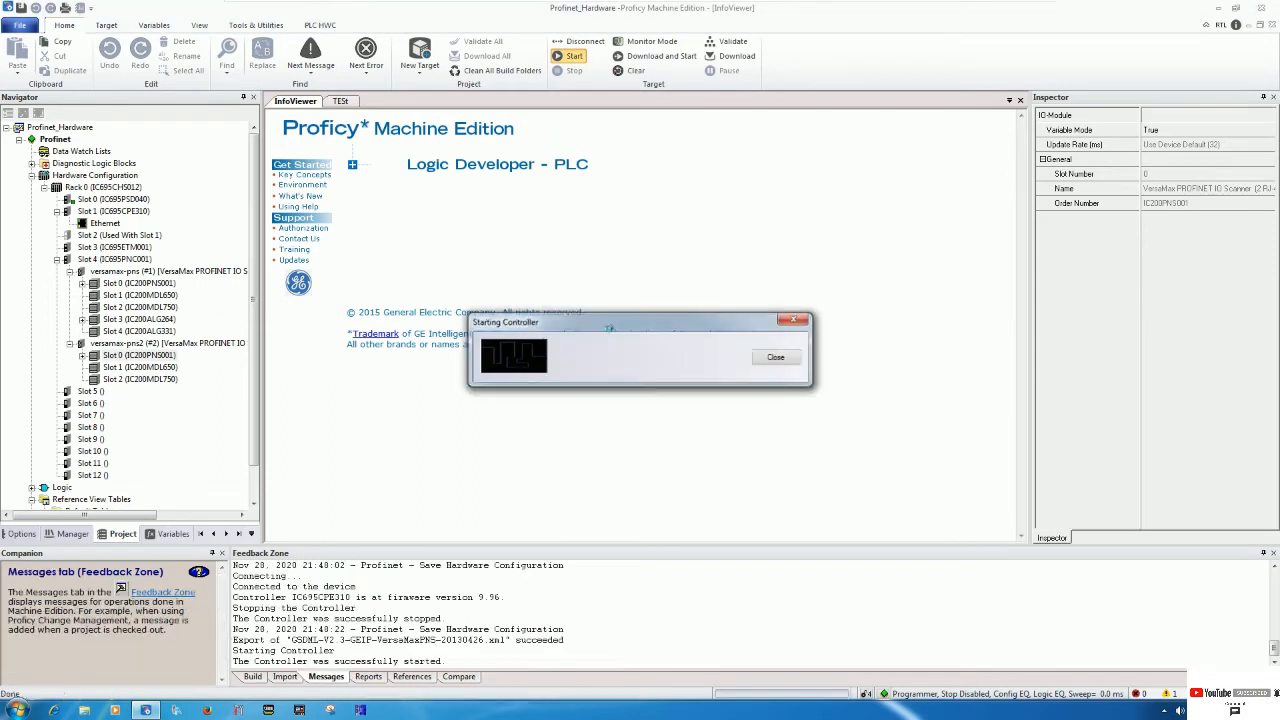
Dismiss the Starting Controller dialog, leaving the controller running.
left_click(775, 357)
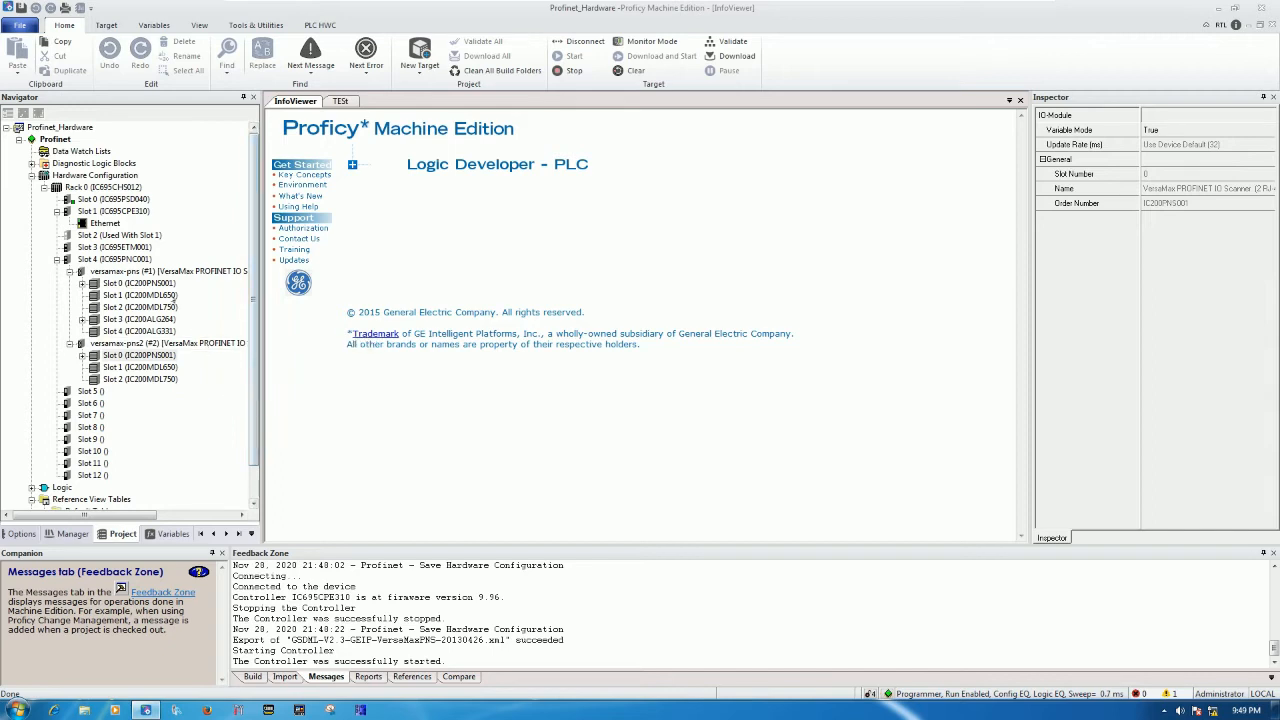
Copy versamax-pns2's device name and launch the PROFINET DCP tool from Tools & Utilities.
left_click(135, 343)
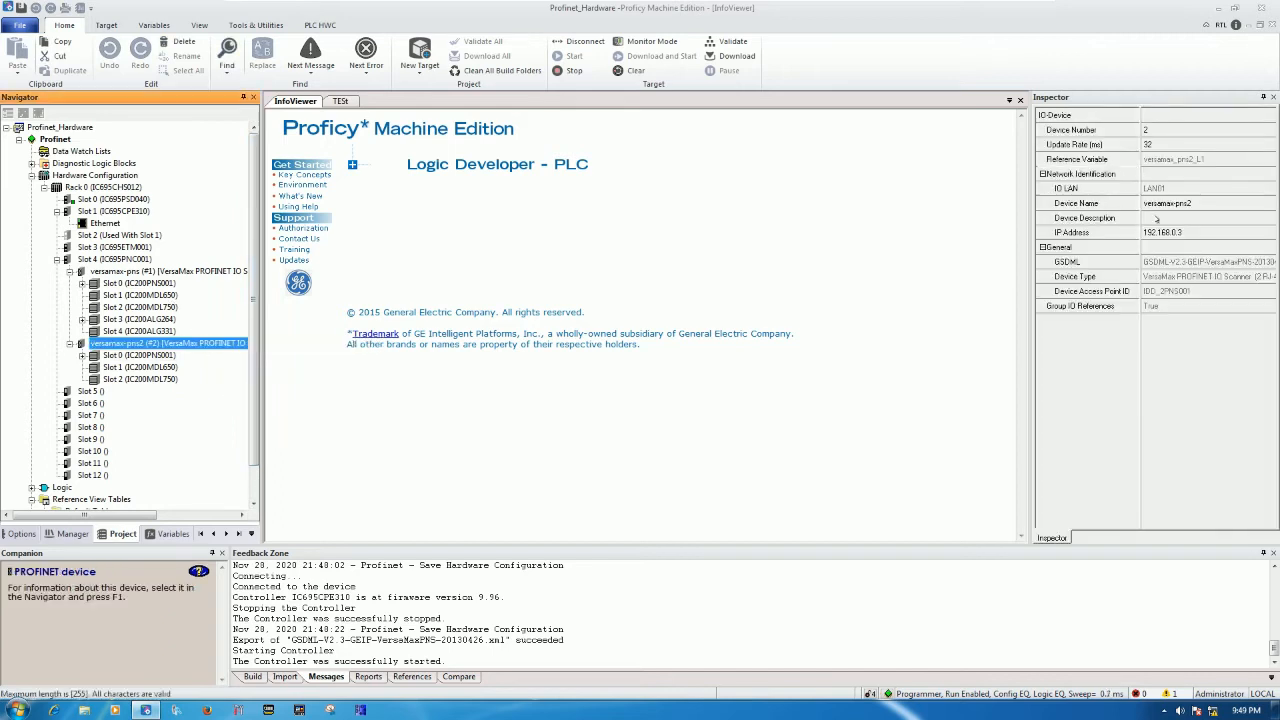
left_click(1180, 204)
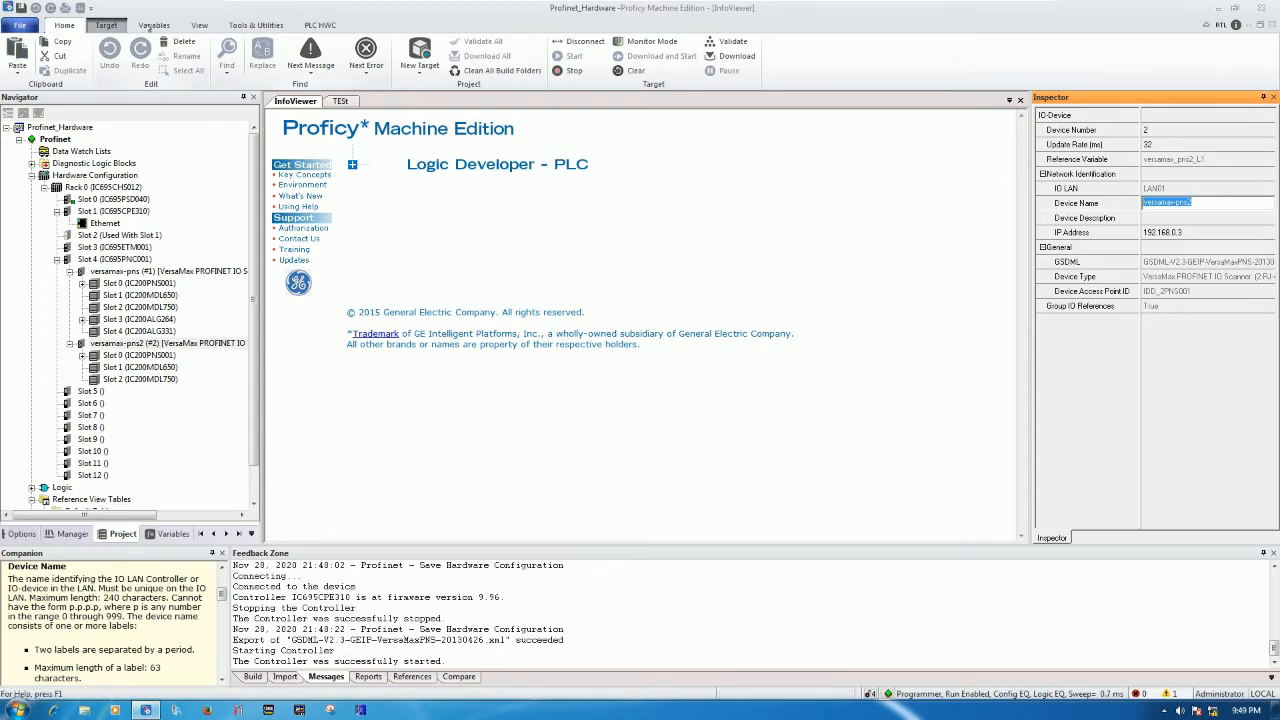
left_click(264, 22)
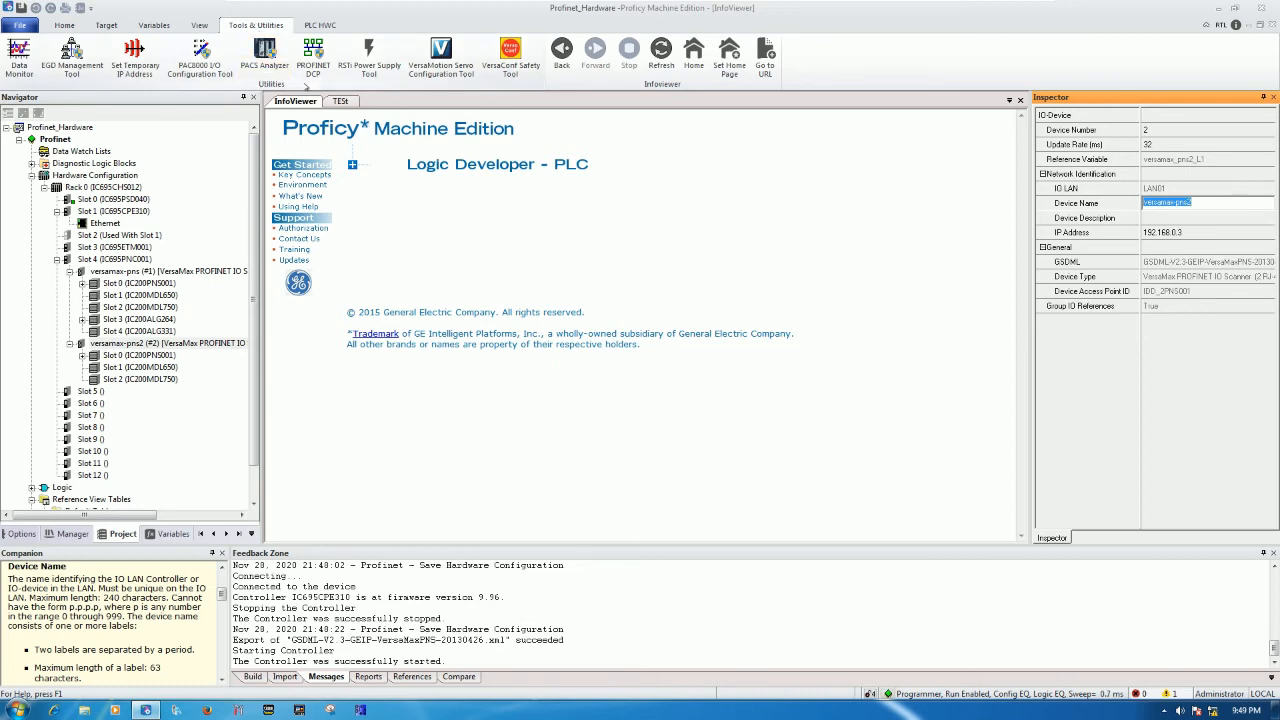
mouse_move(313, 55)
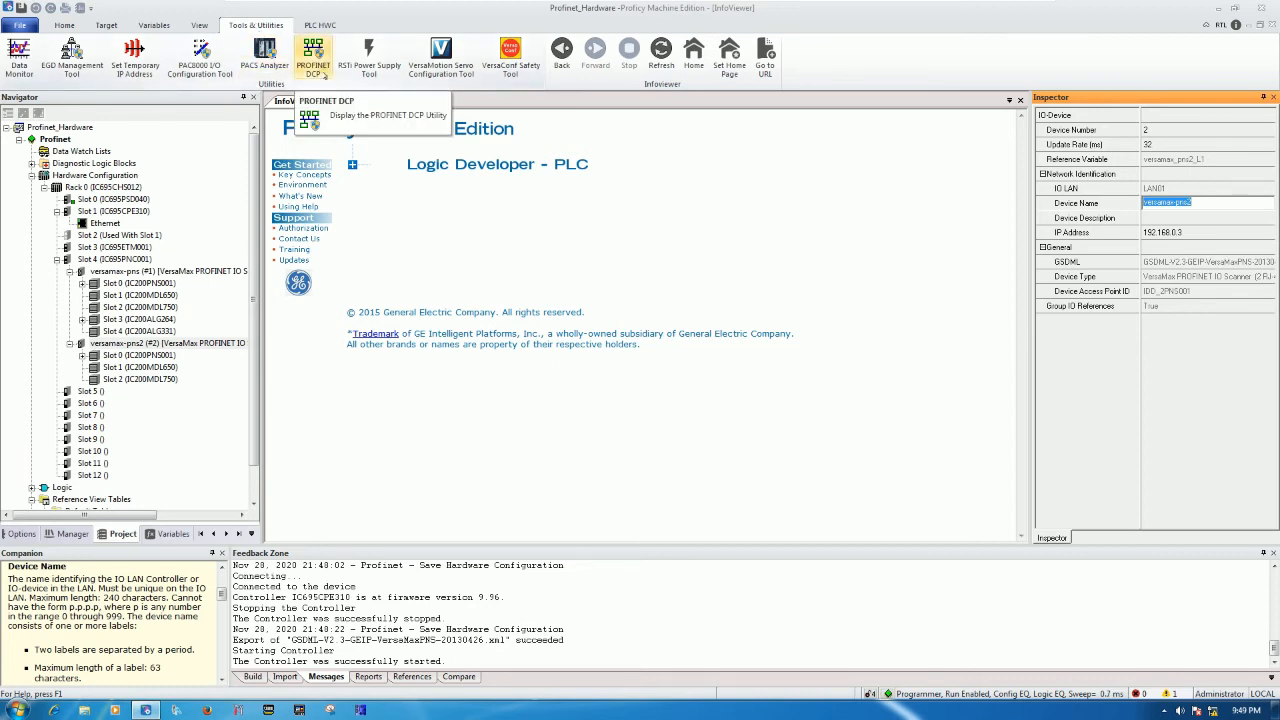
left_click(321, 52)
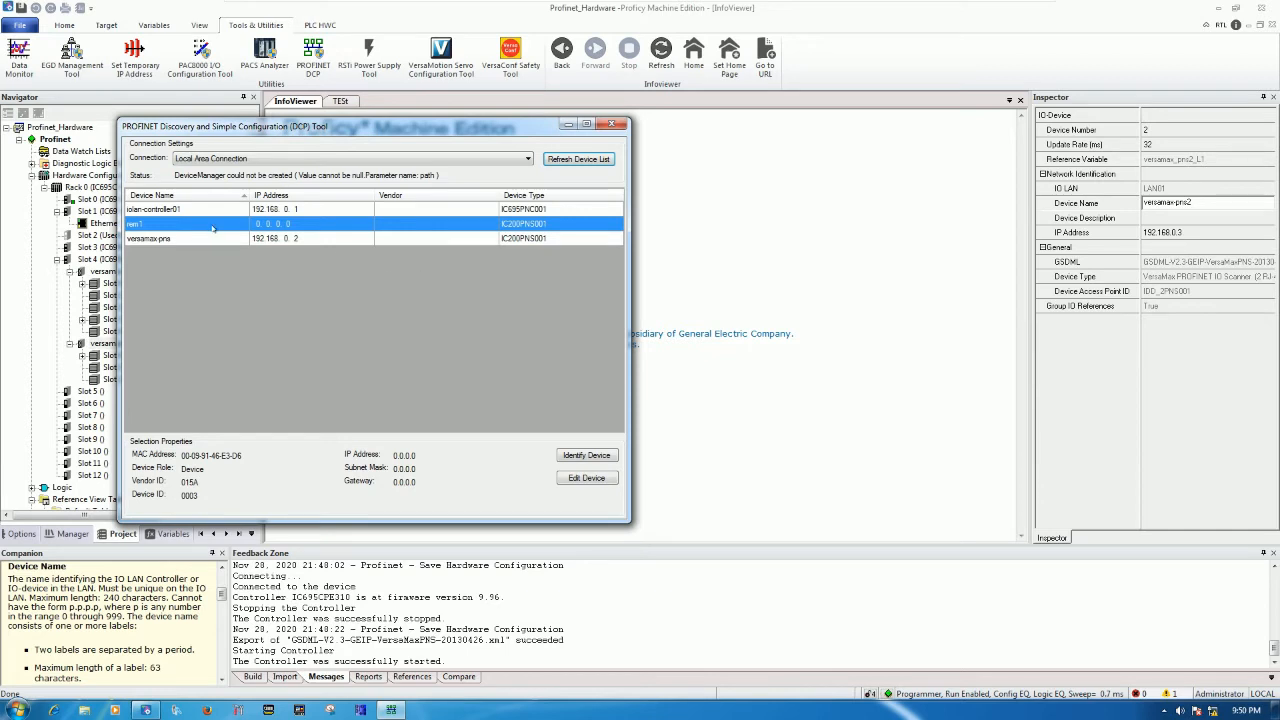
mouse_move(210, 227)
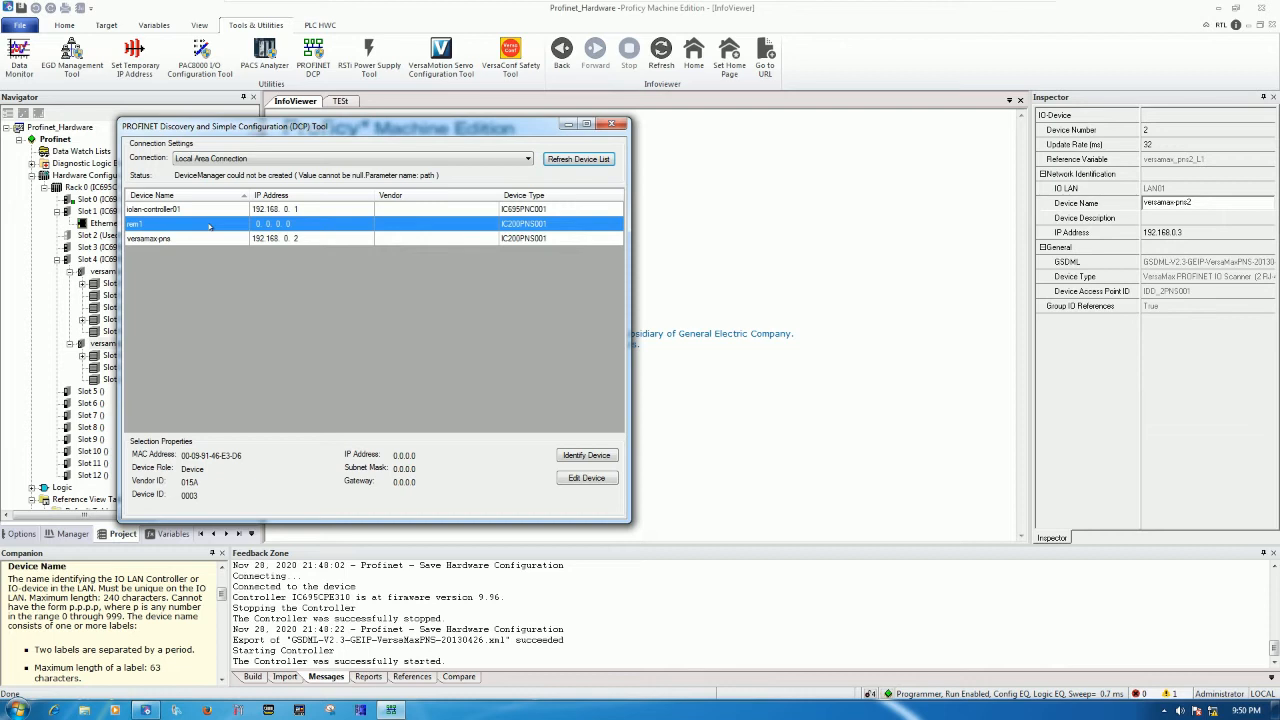
Rename the discovered device rem1 to versamax-pns2.
left_click(586, 477)
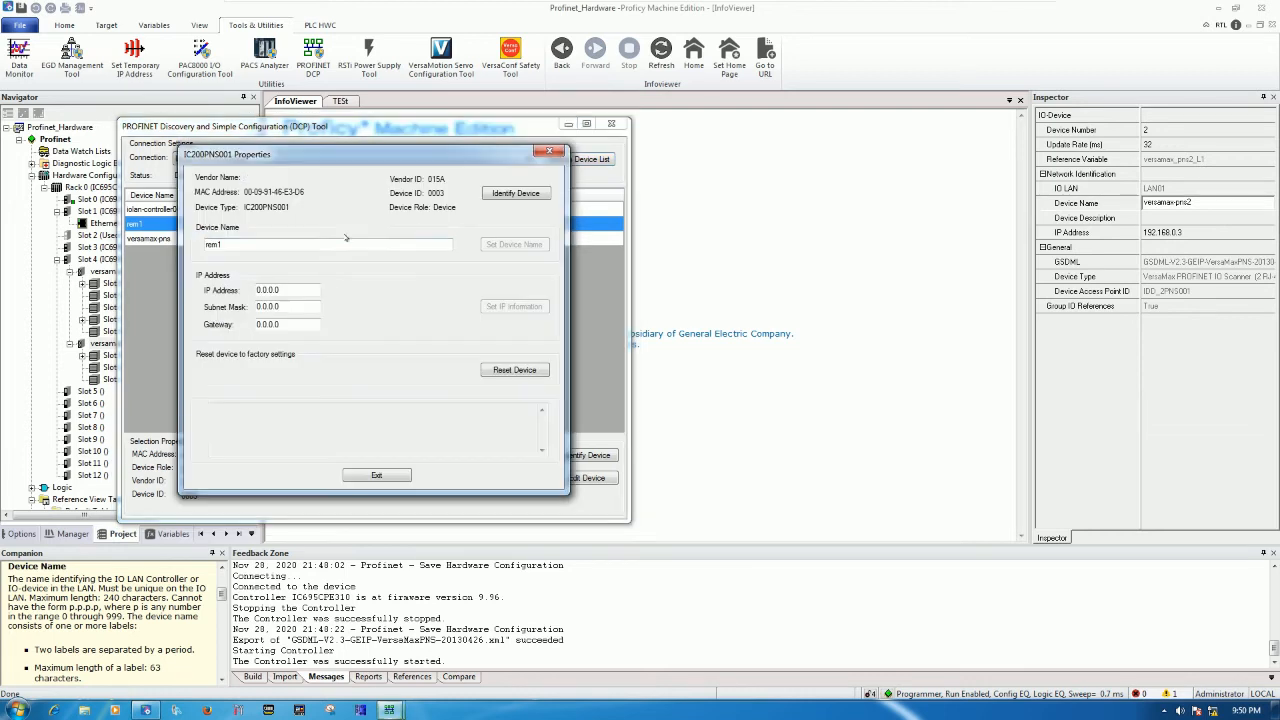
type("versamax-pns2")
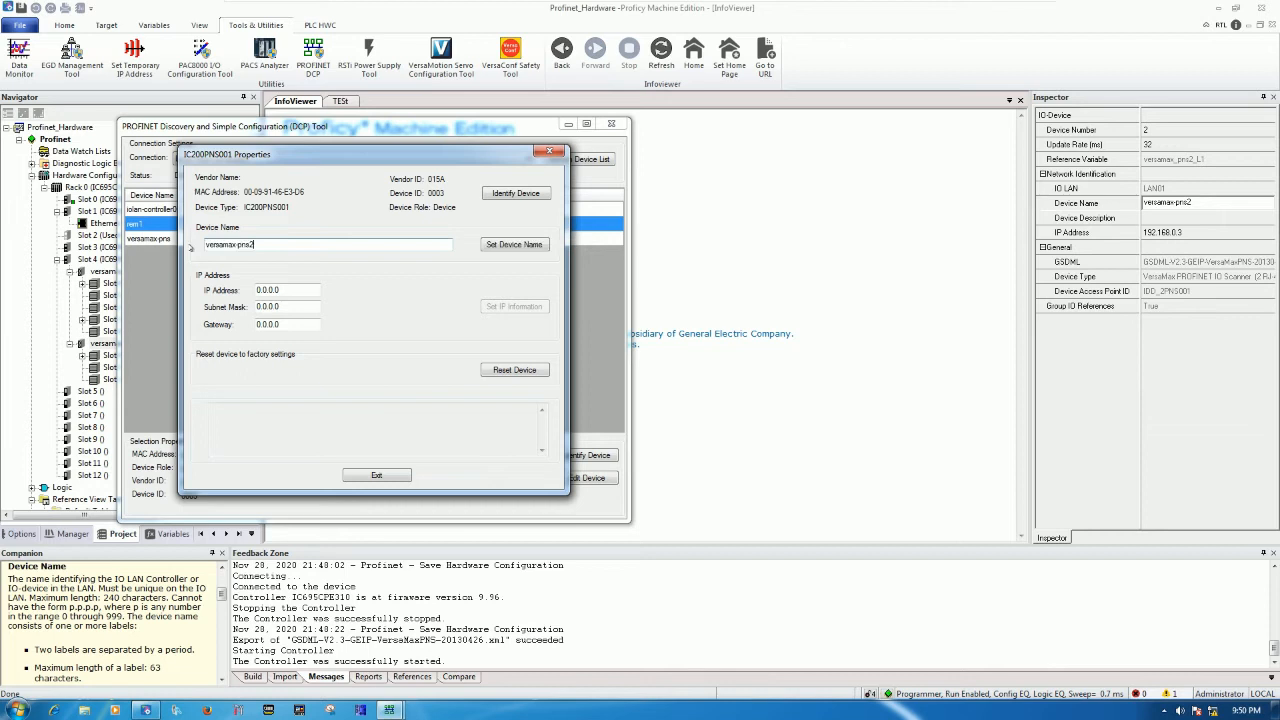
left_click(514, 244)
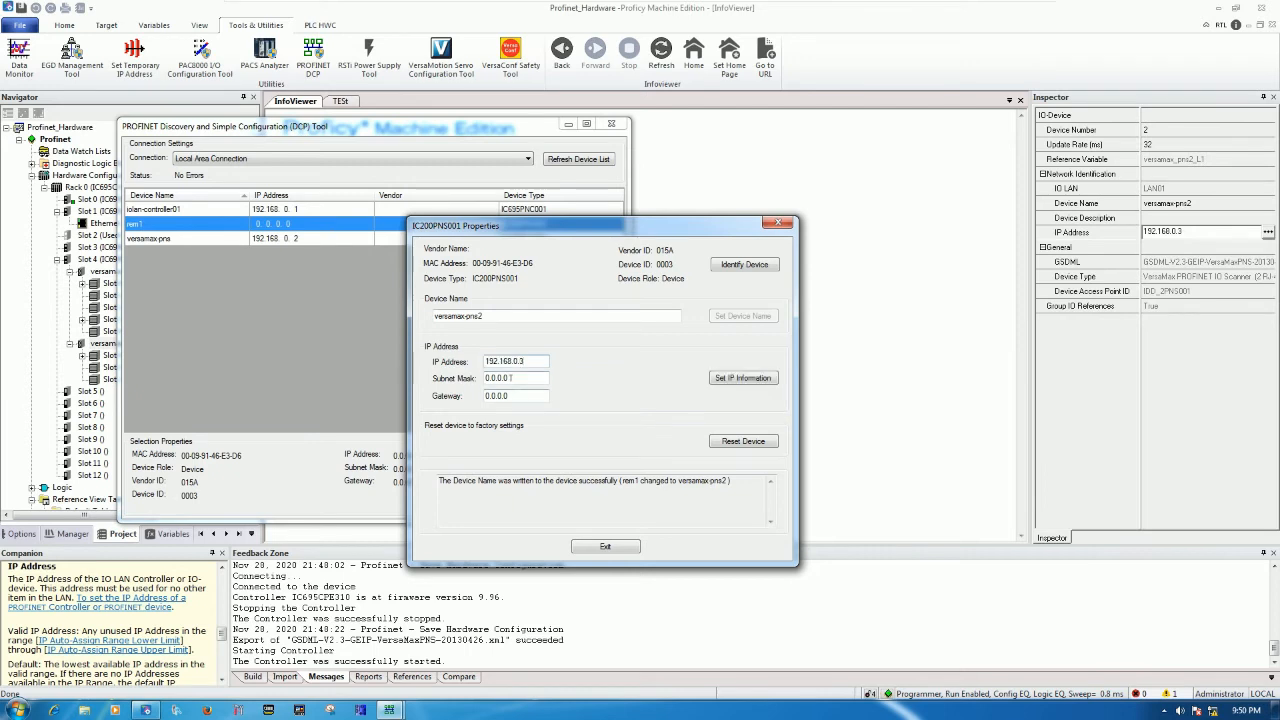
Send IP 192.168.0.3 with subnet mask 255.255.255.0 to the device and exit.
type("255")
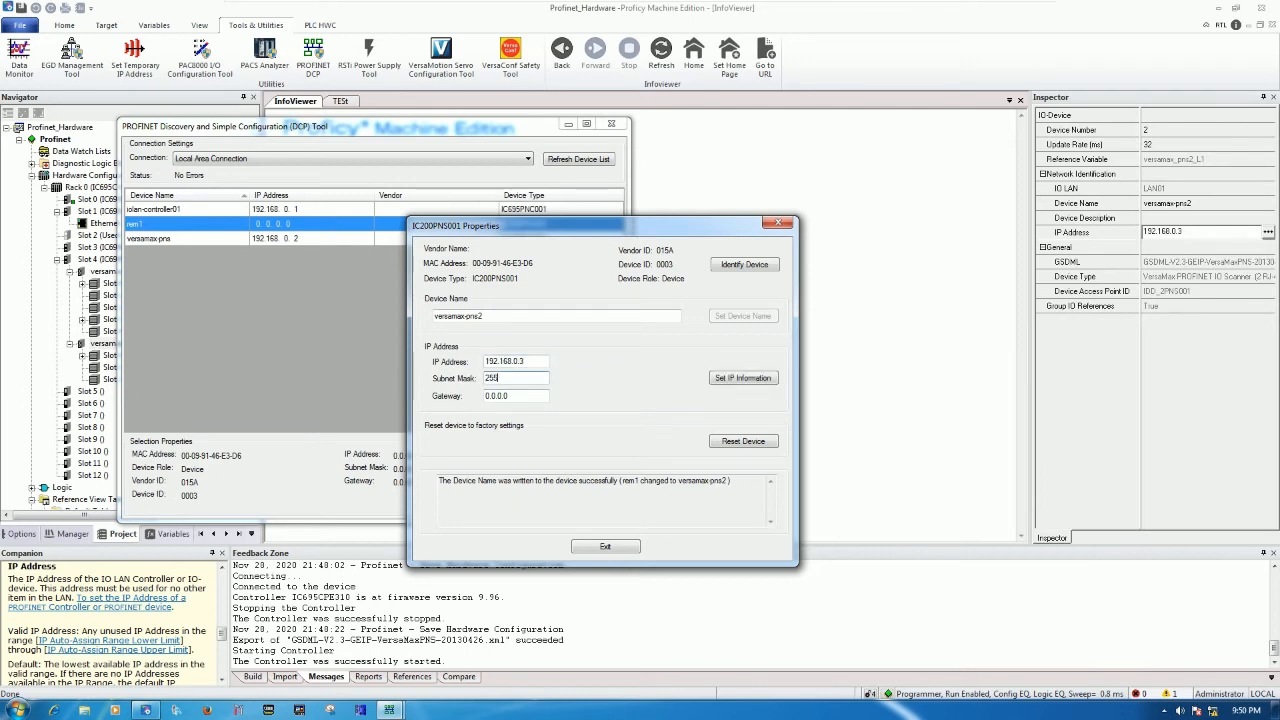
type("55.255.255.0")
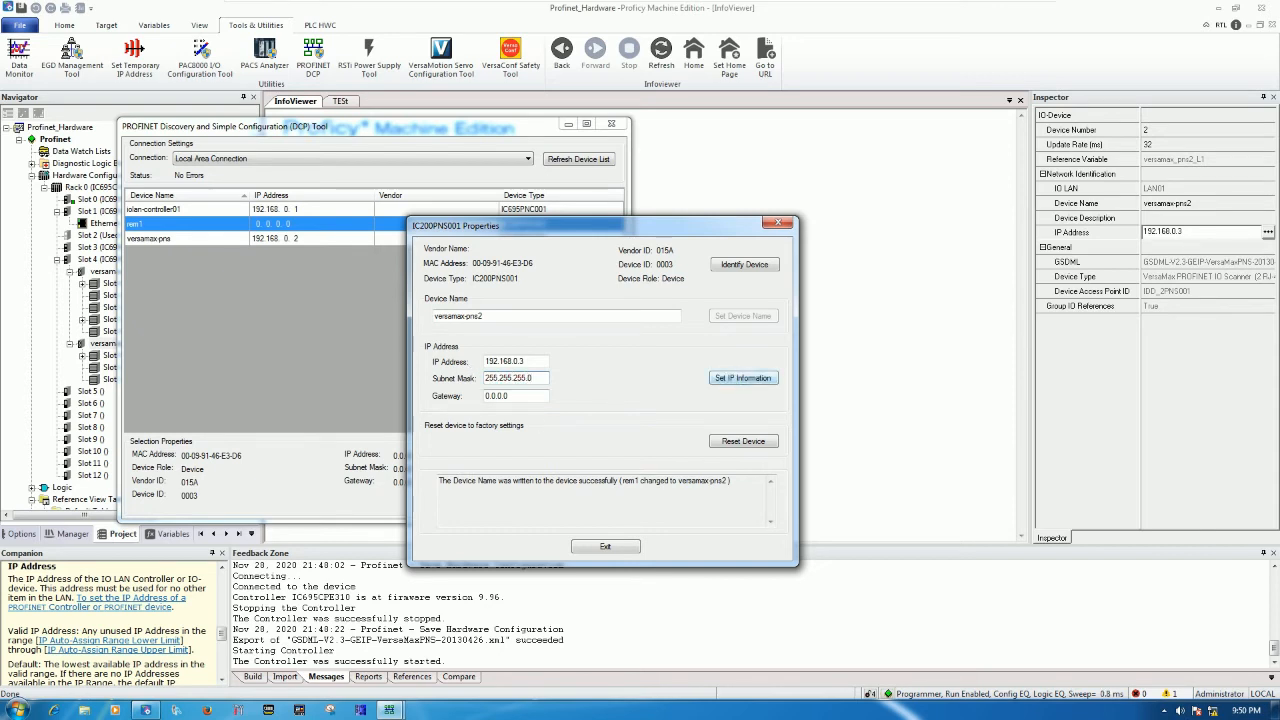
left_click(743, 377)
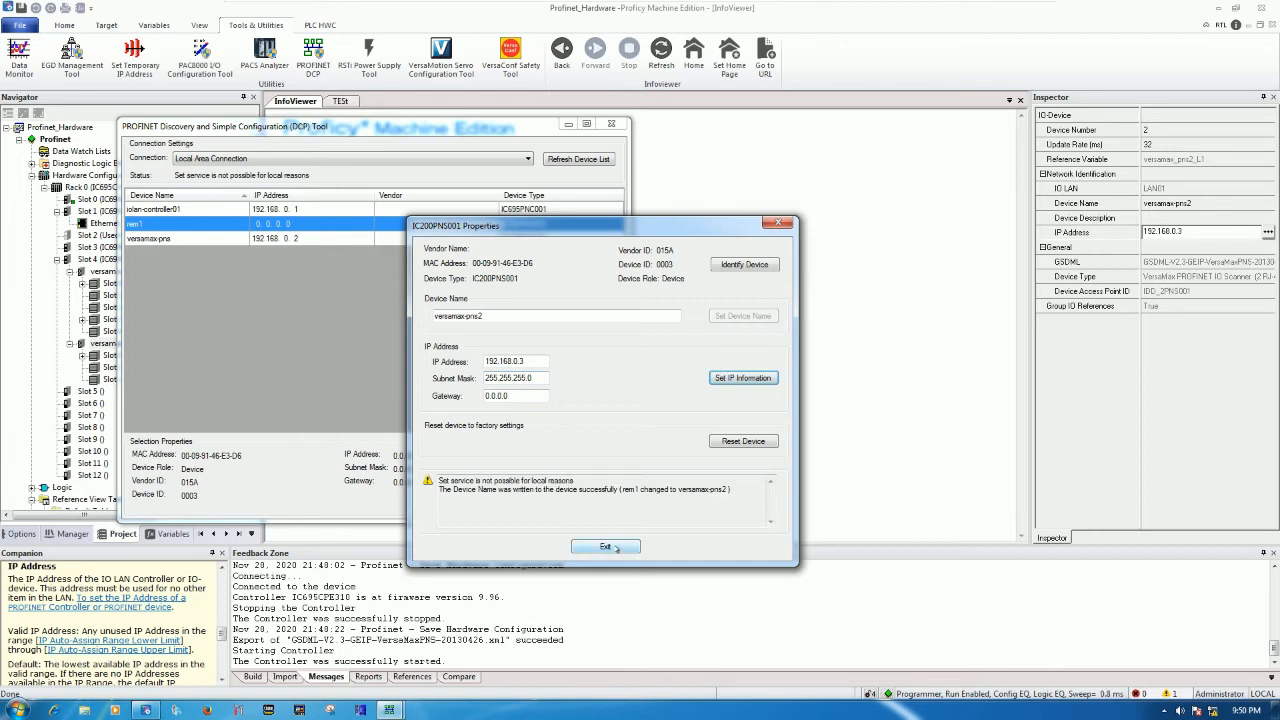
left_click(605, 545)
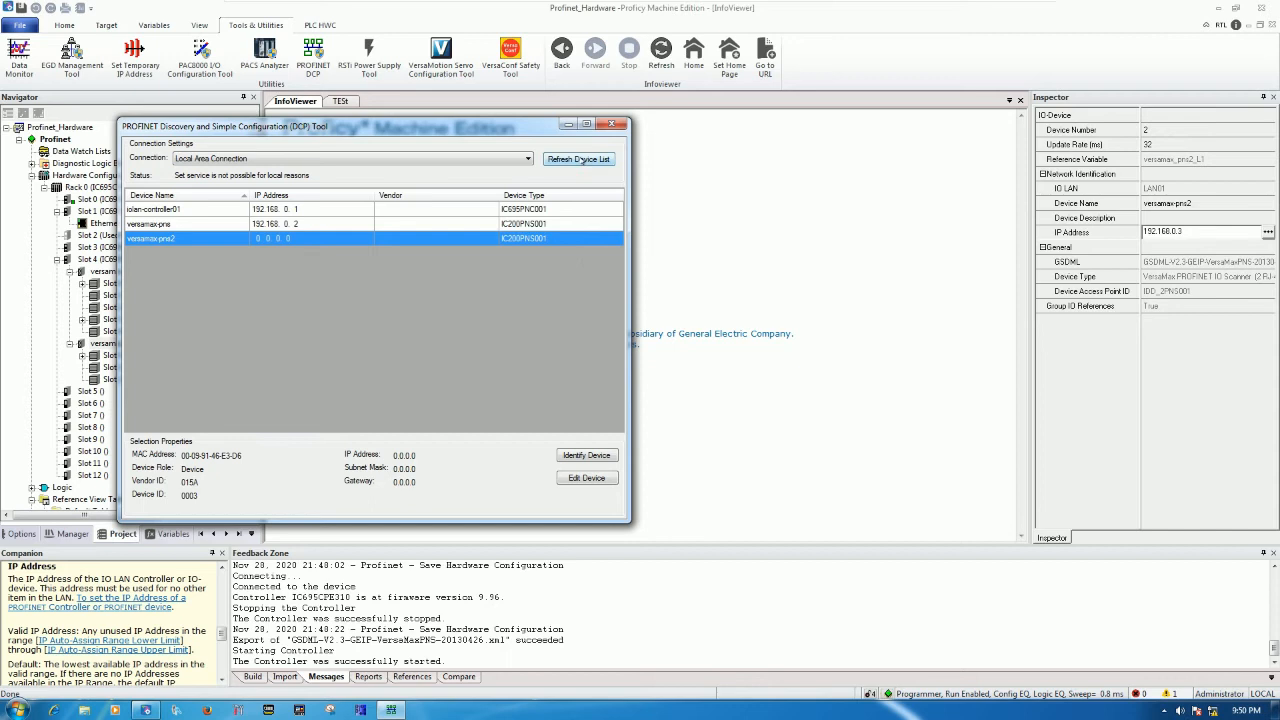
Refresh the device list, confirm versamax-pns2 shows IP 192.168.0.3, and close the DCP tool.
left_click(578, 159)
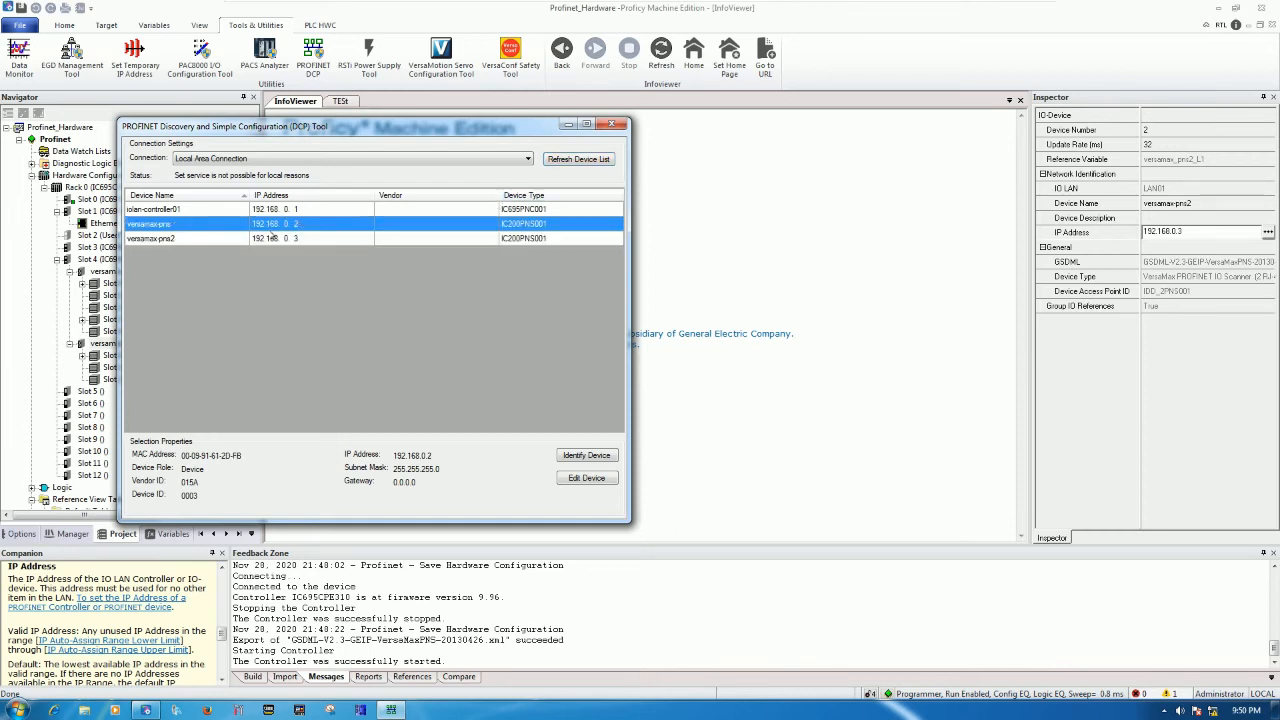
left_click(180, 238)
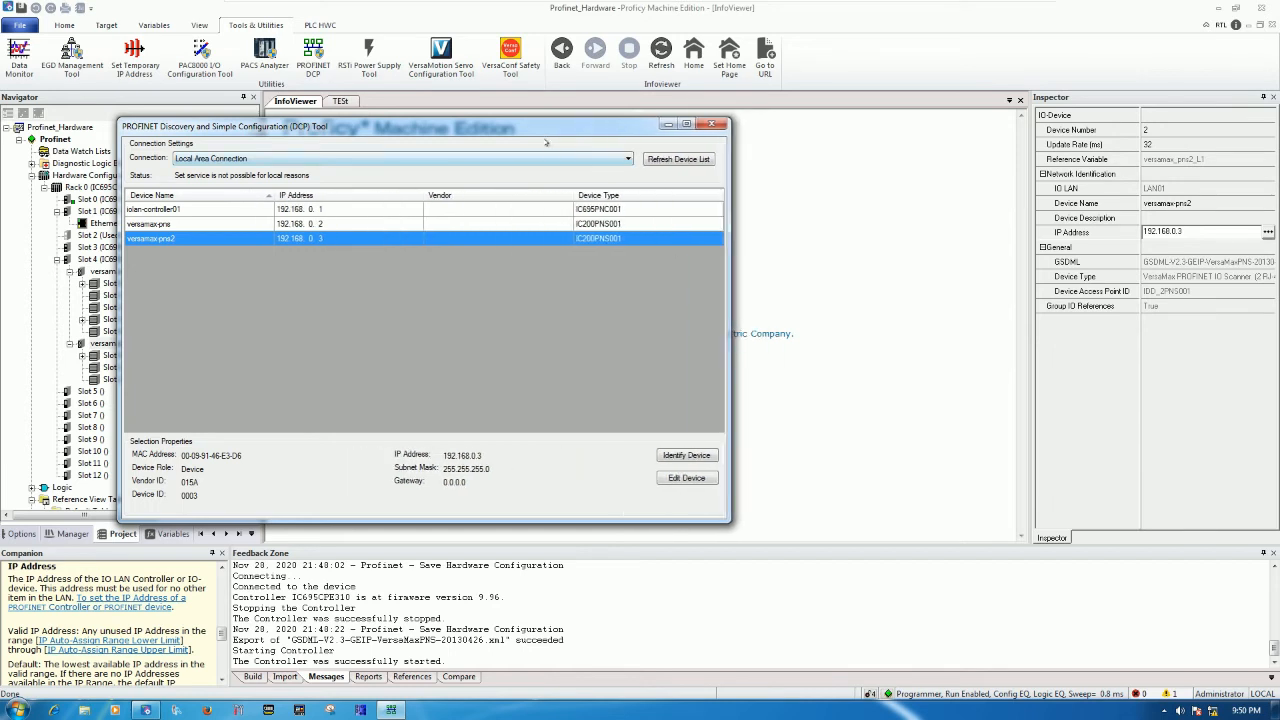
mouse_move(316, 254)
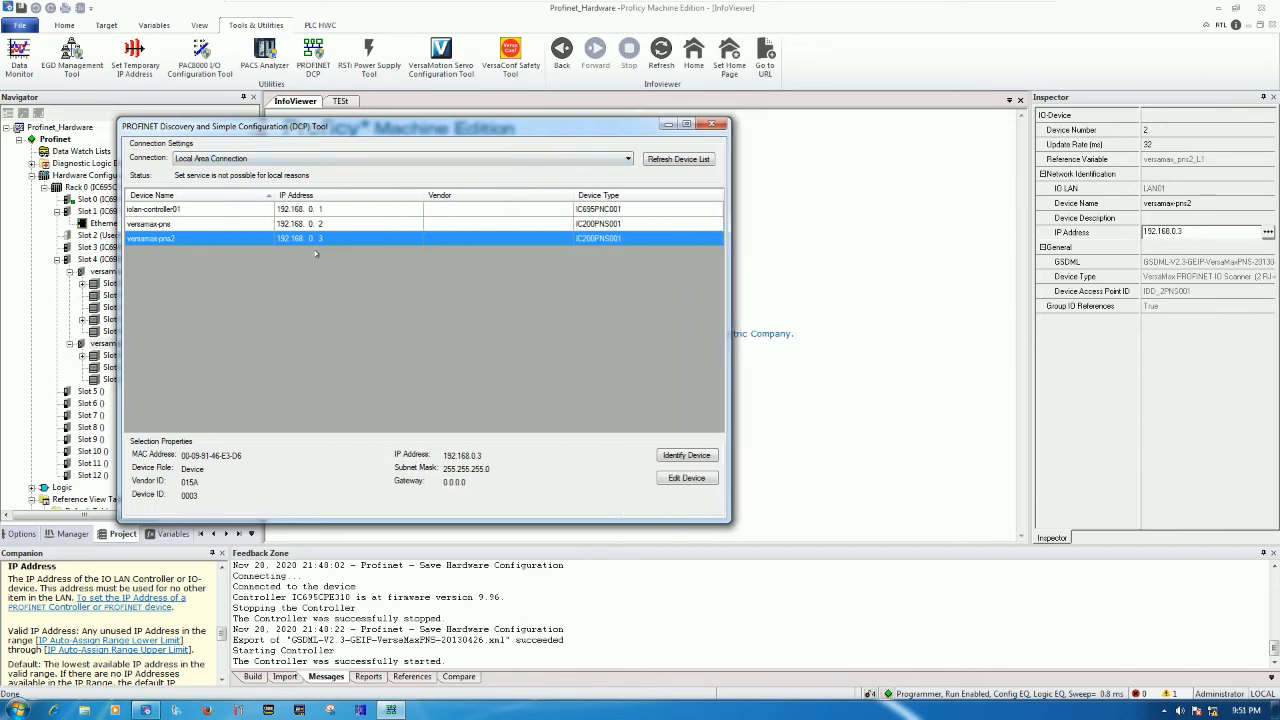
mouse_move(668, 181)
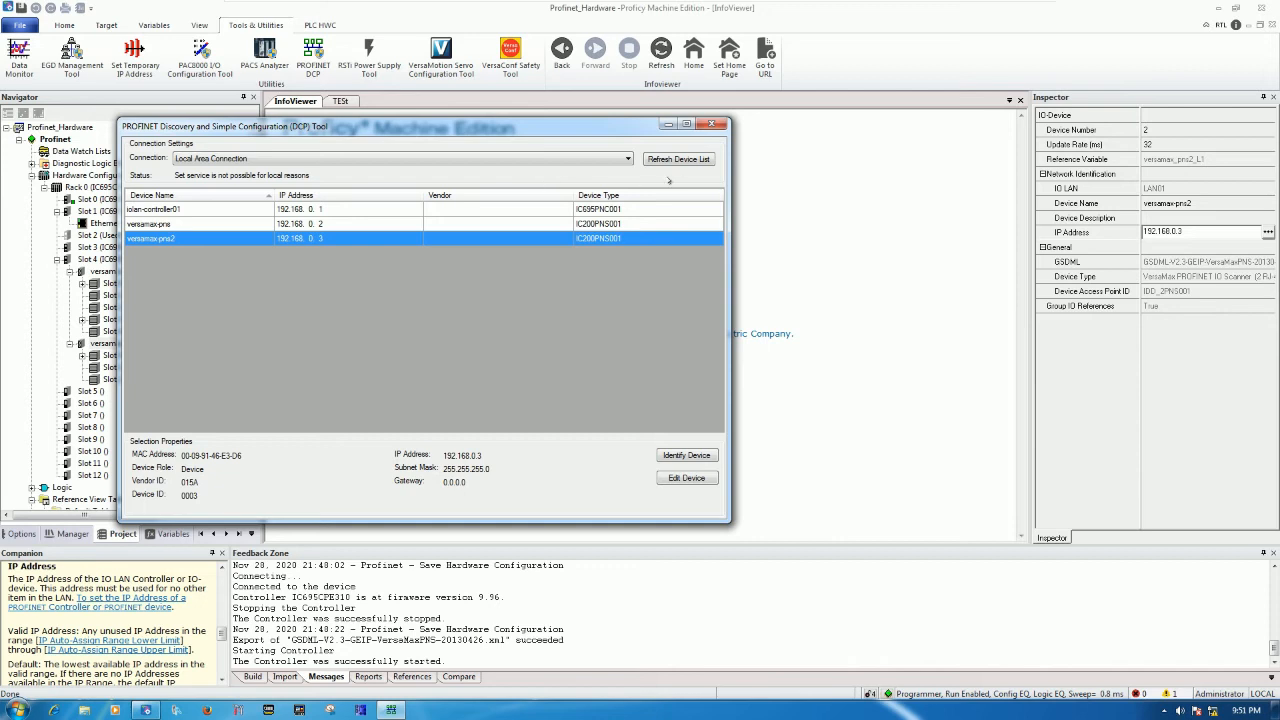
left_click(715, 124)
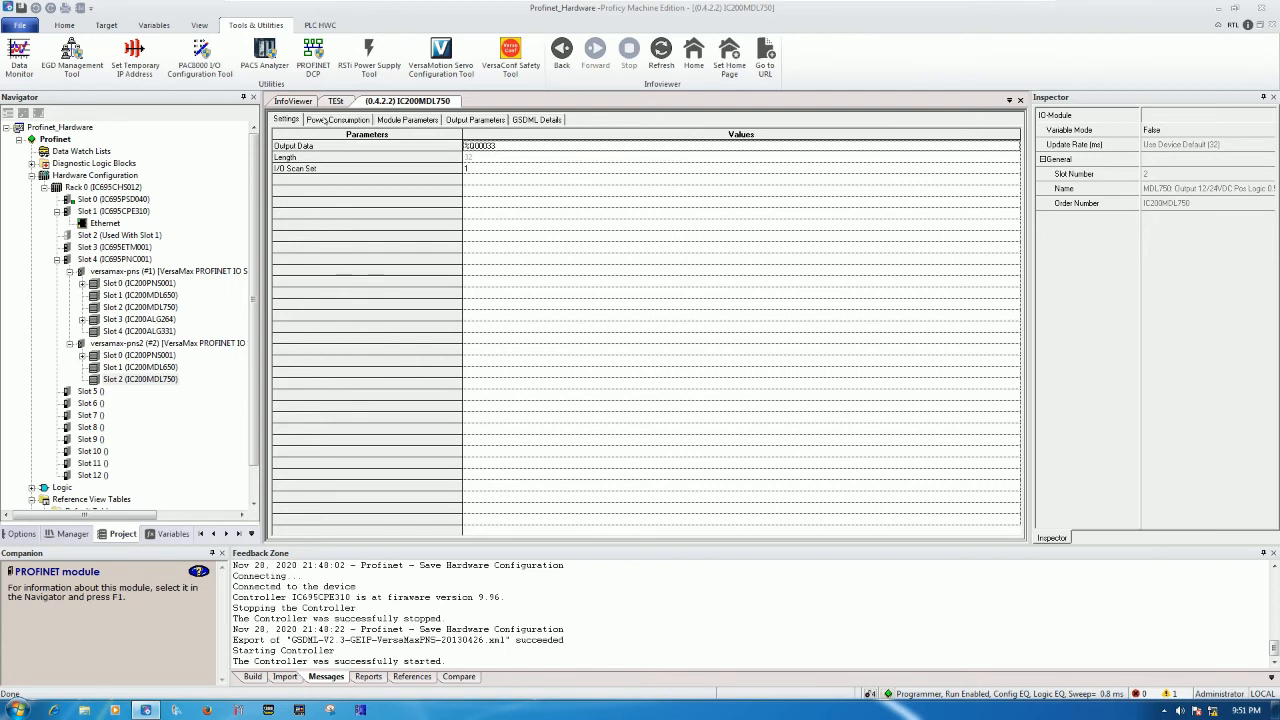
left_click(337, 101)
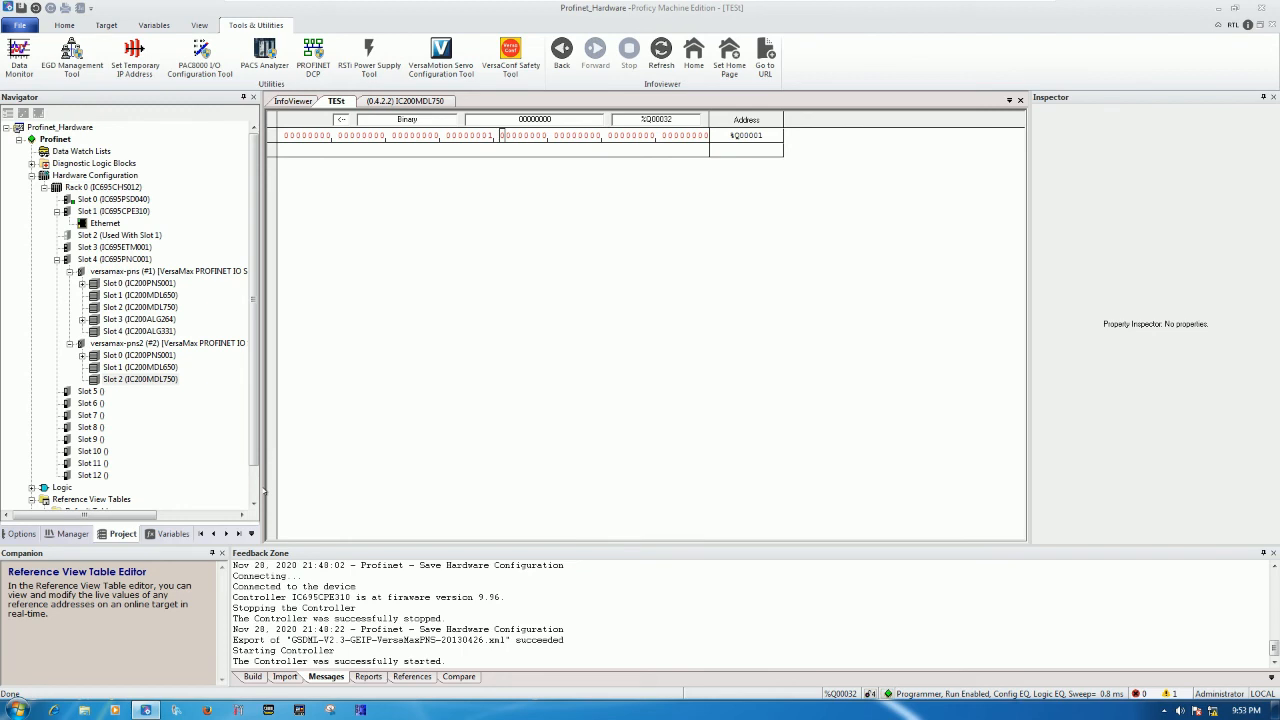
Show the IC200PNS001 scanner in slot 0 of versamax-pns2 in the Inspector.
left_click(138, 355)
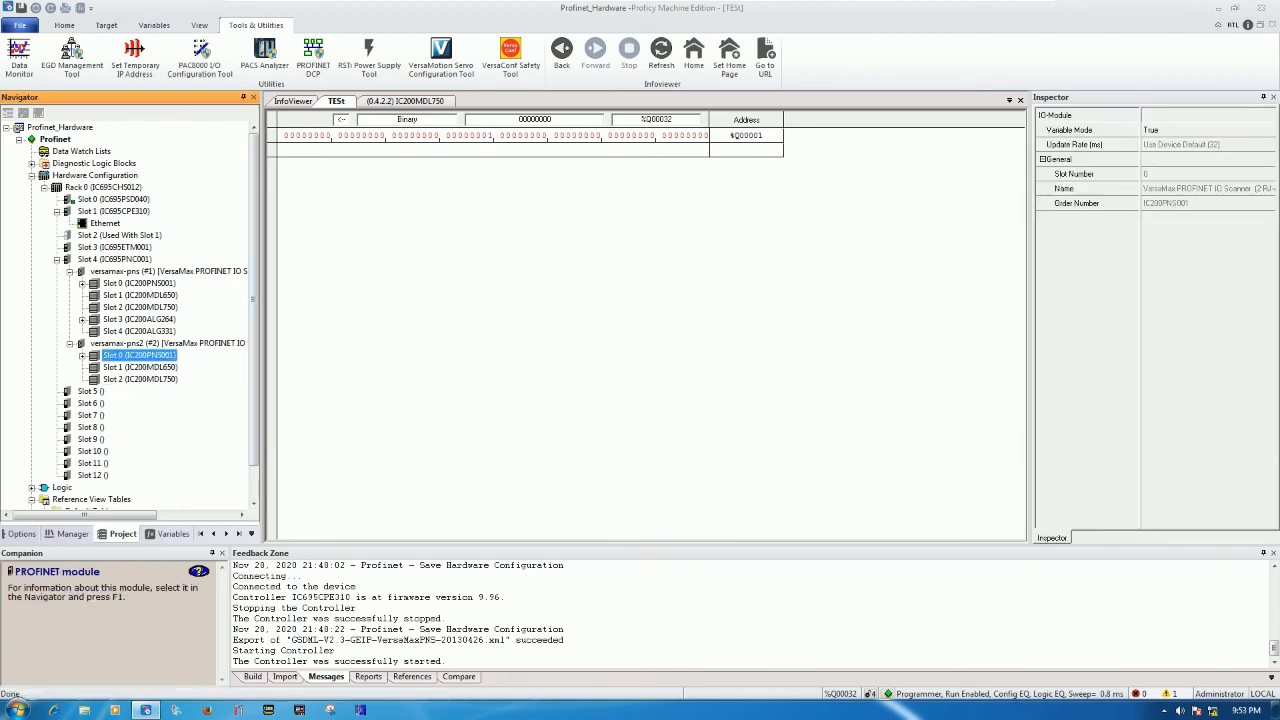